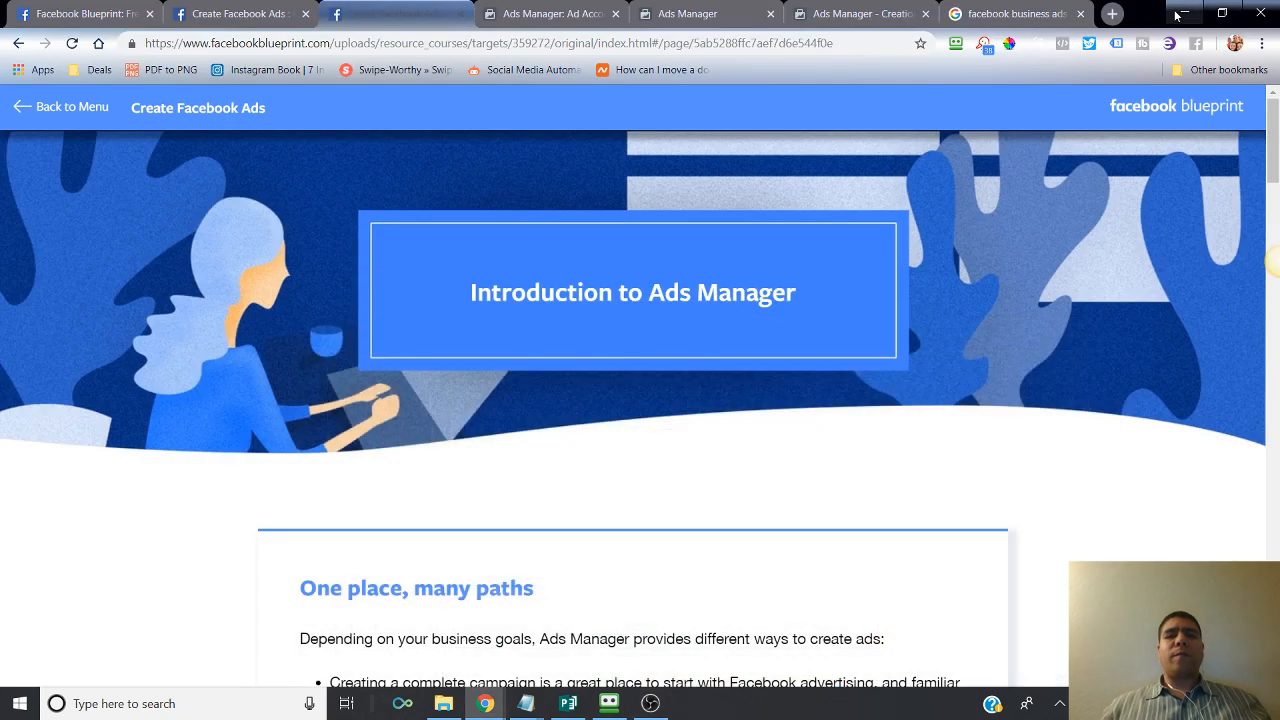
mouse_move(1184, 14)
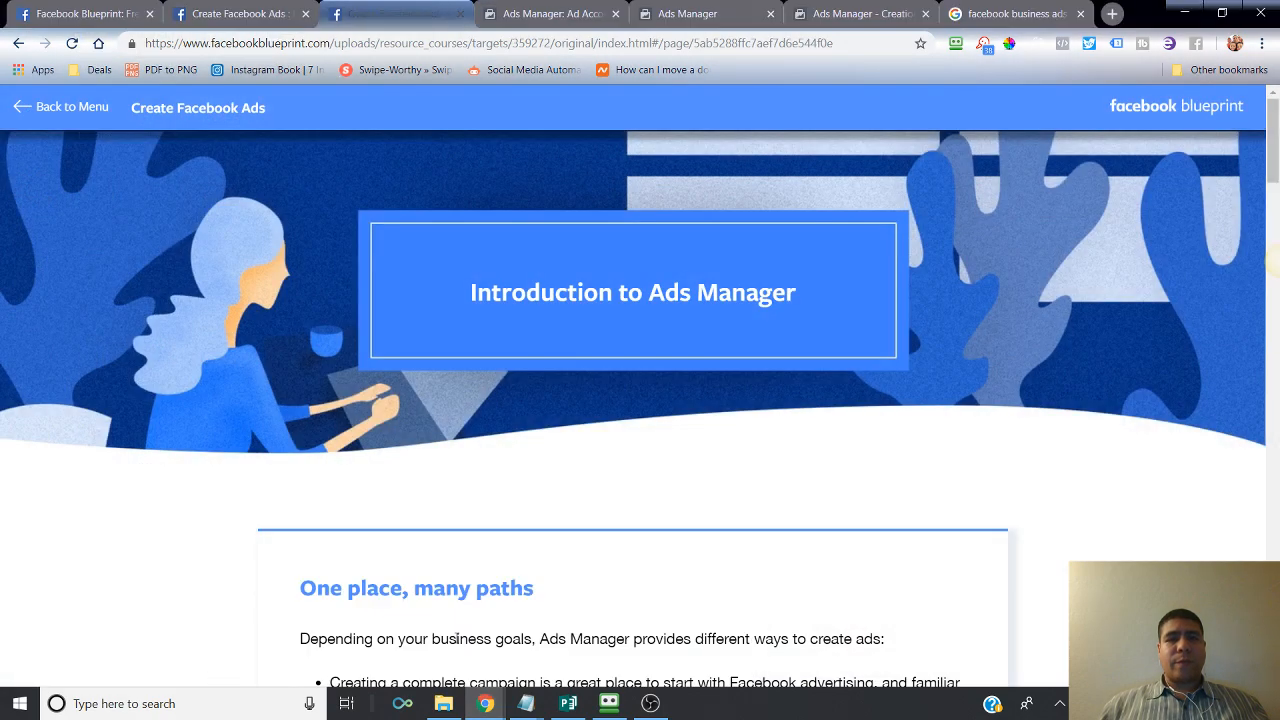
Return from the Blueprint lesson to the Facebook home News Feed.
left_click(696, 12)
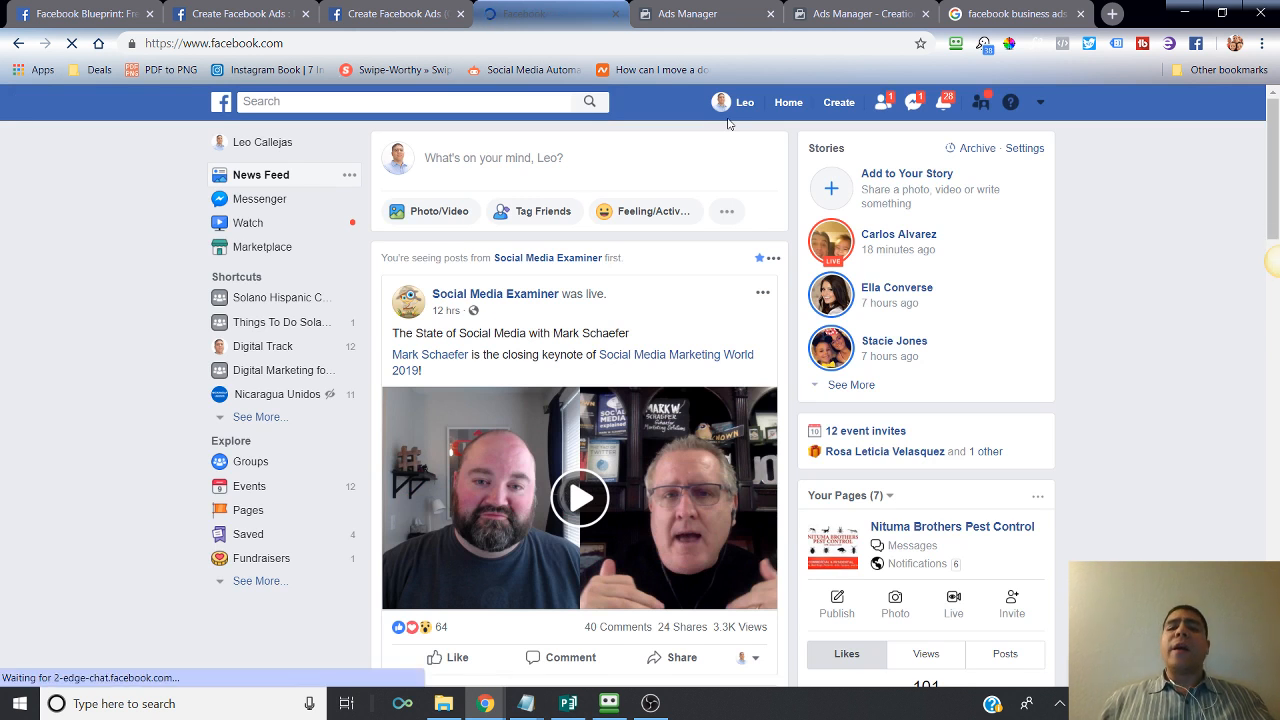
left_click(580, 498)
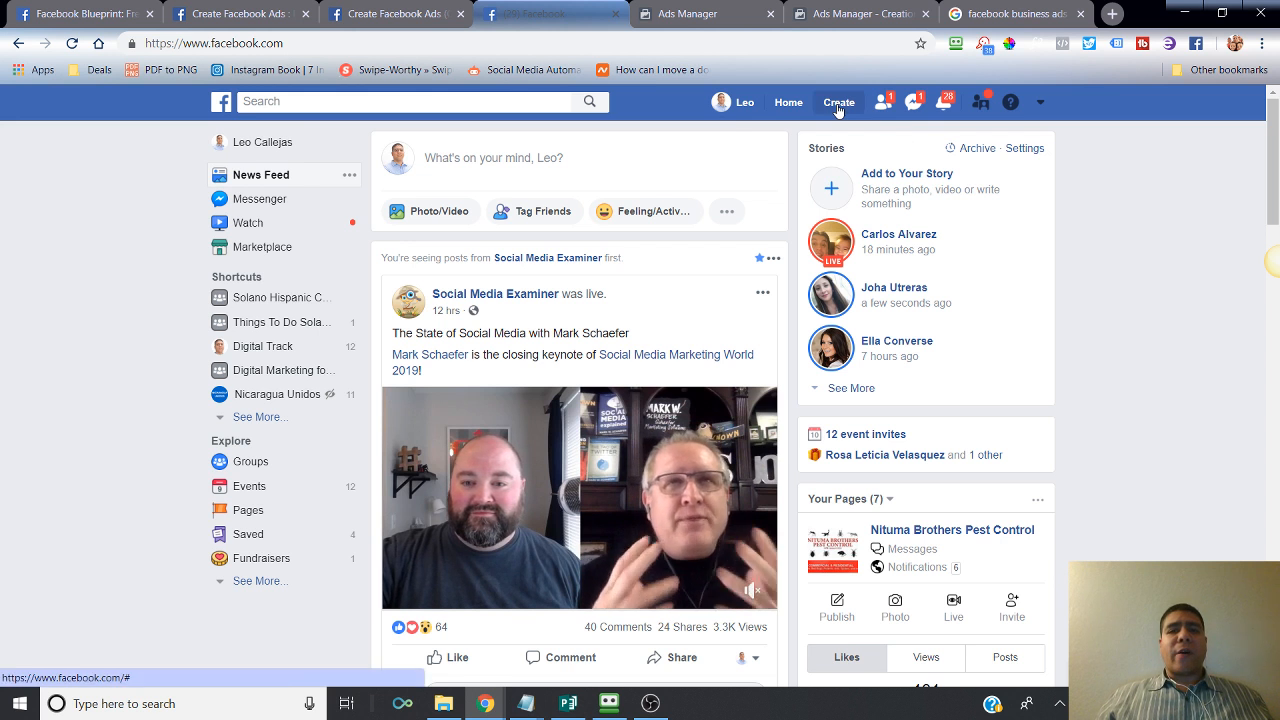
Browse the Create menu, dismiss the moved-ad-creation notice and choose Manage Ads from the account menu.
left_click(838, 102)
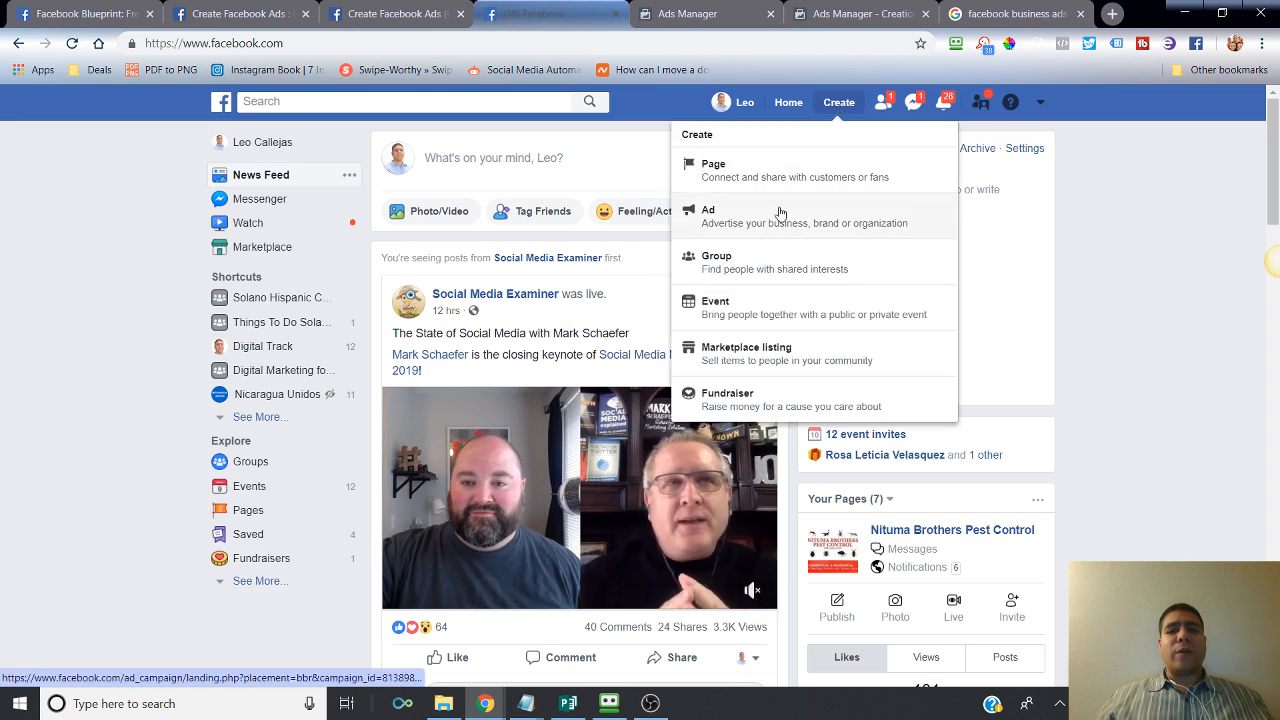
mouse_move(778, 224)
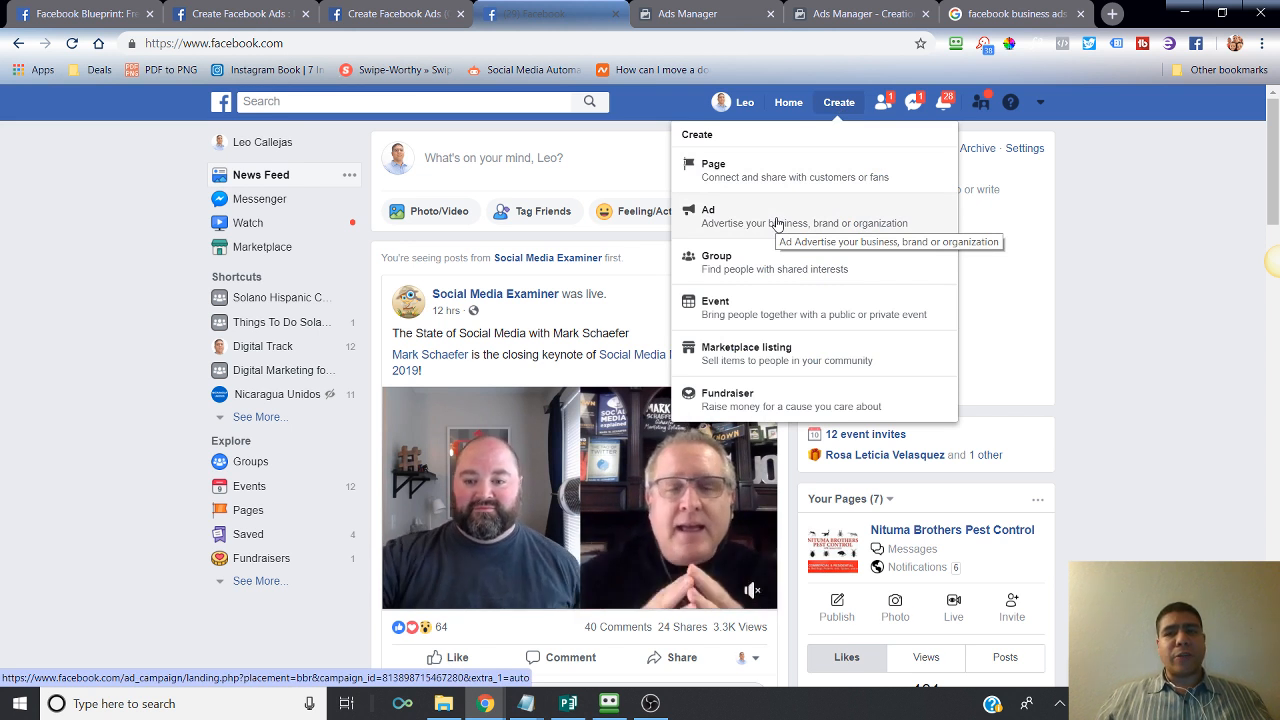
mouse_move(840, 114)
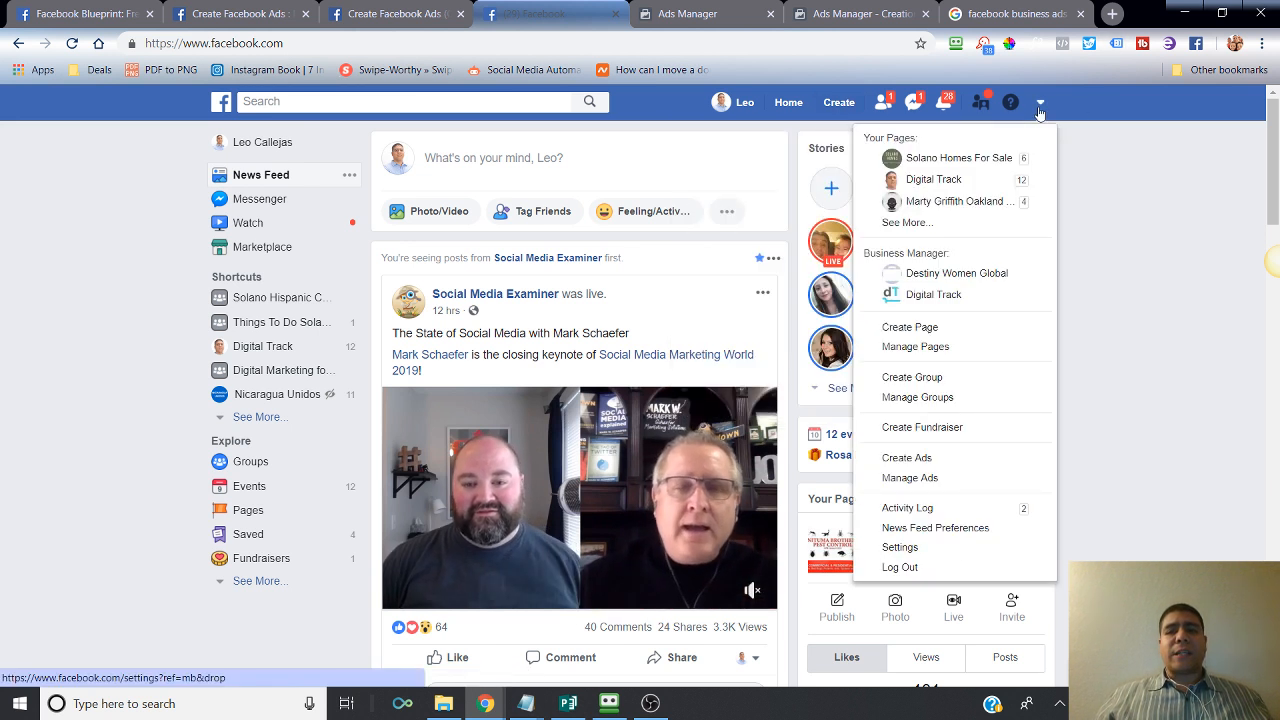
mouse_move(940, 478)
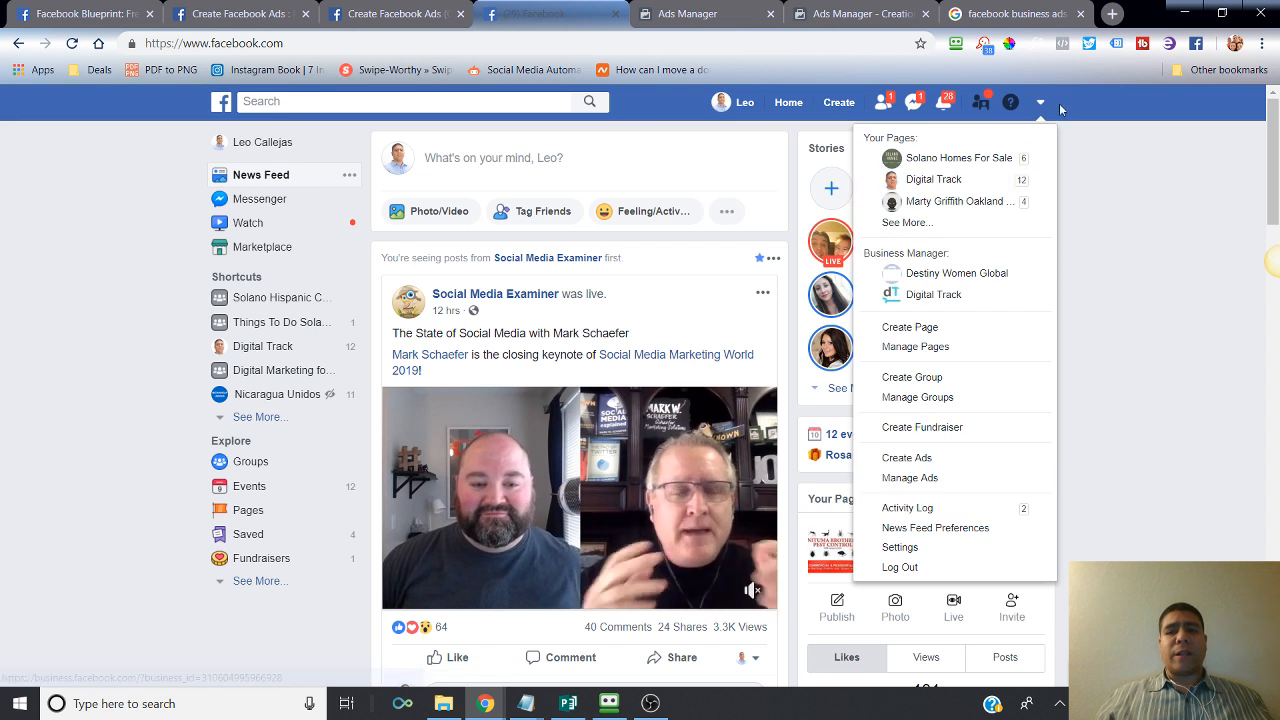
mouse_move(910, 476)
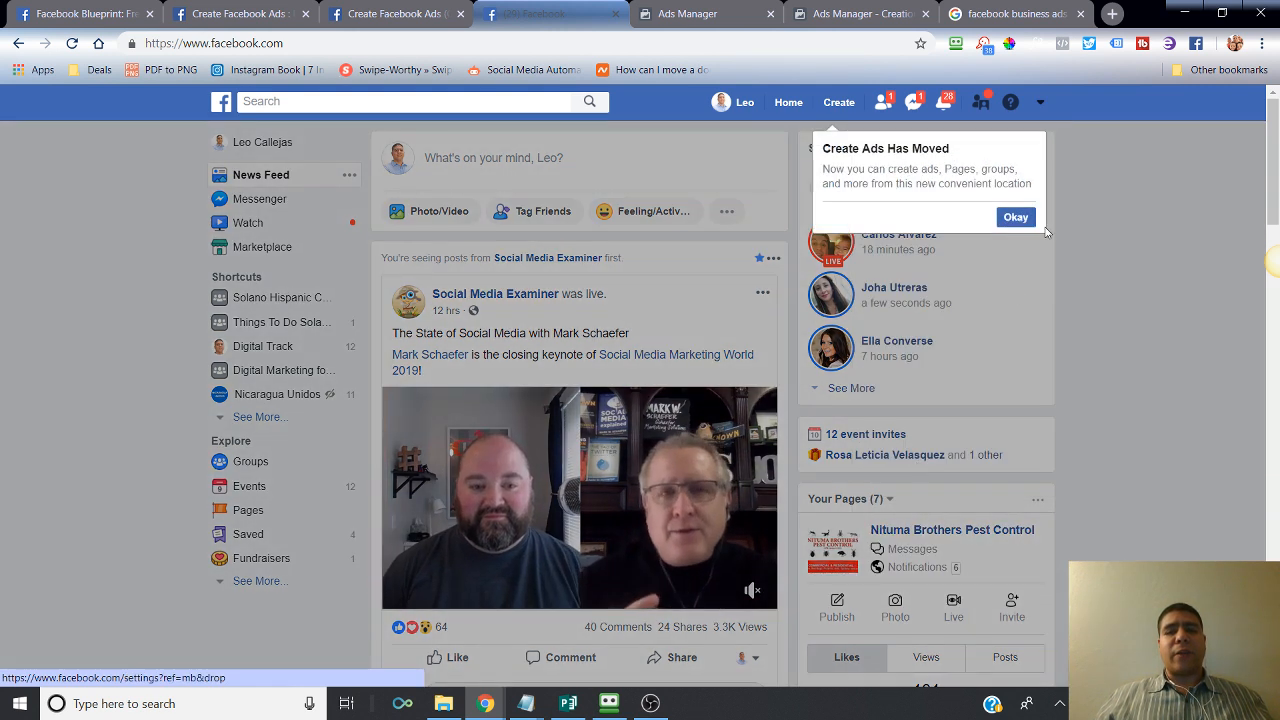
left_click(1016, 216)
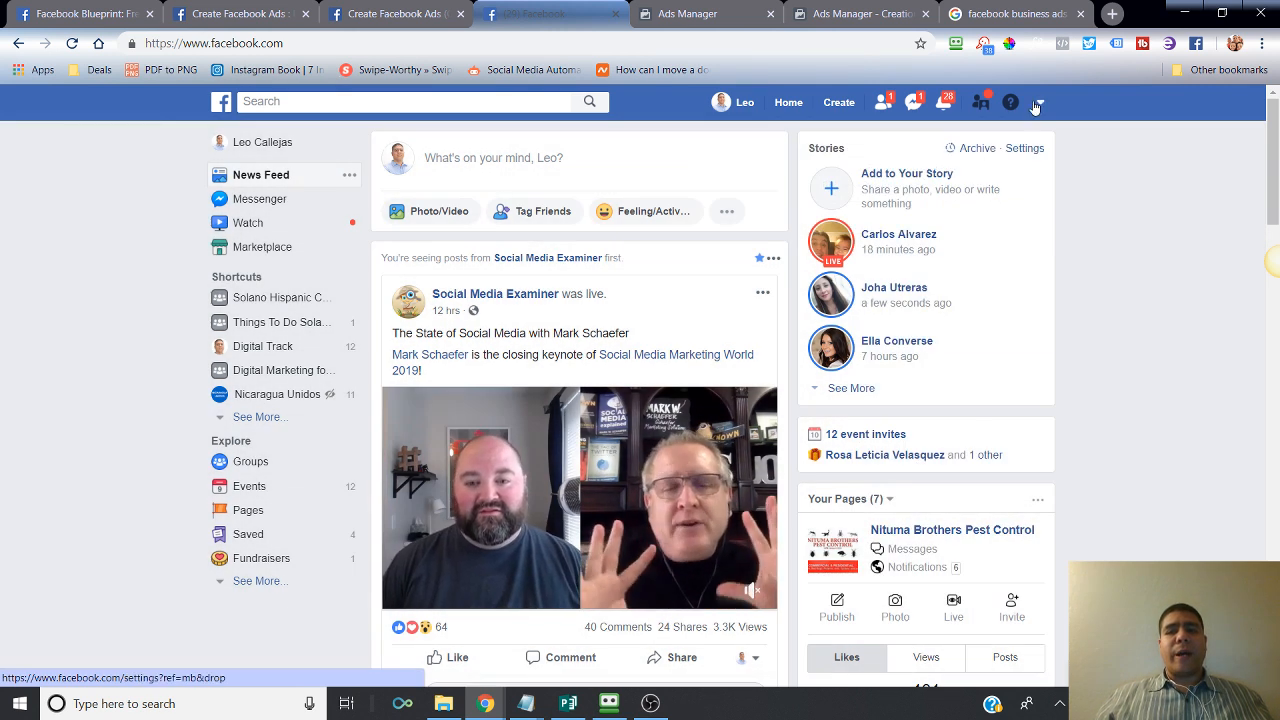
left_click(1044, 102)
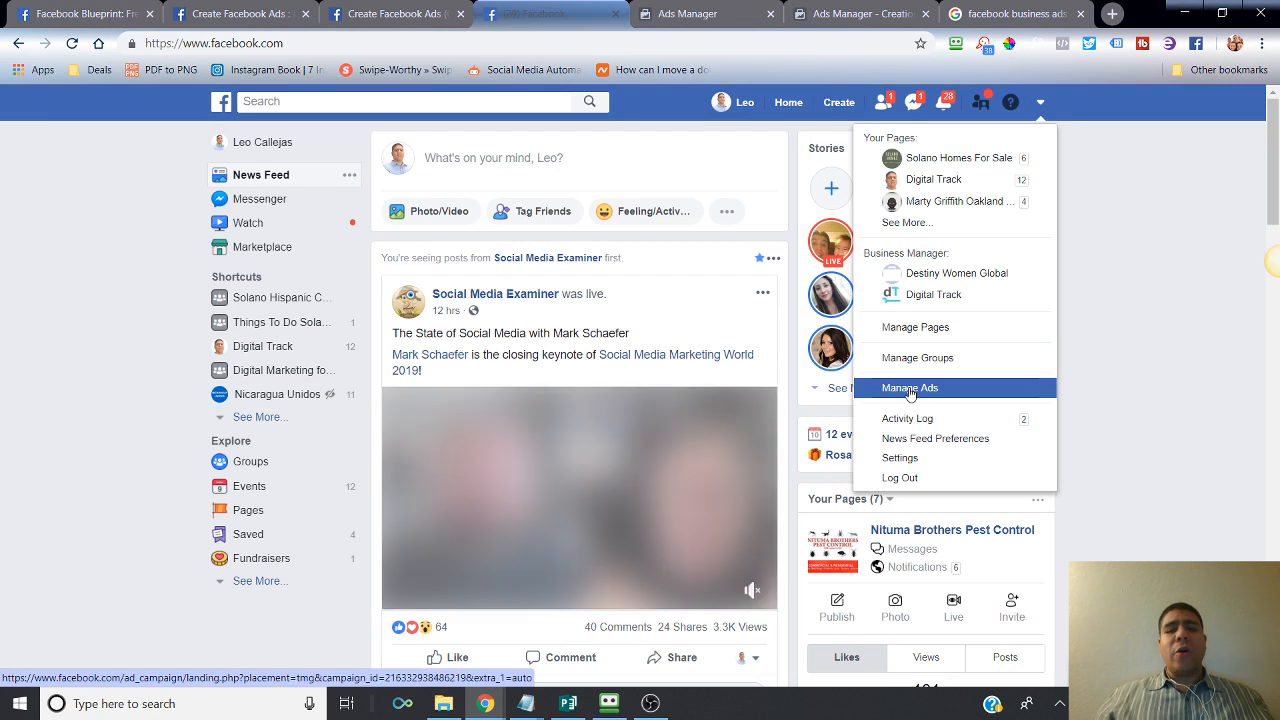
left_click(910, 388)
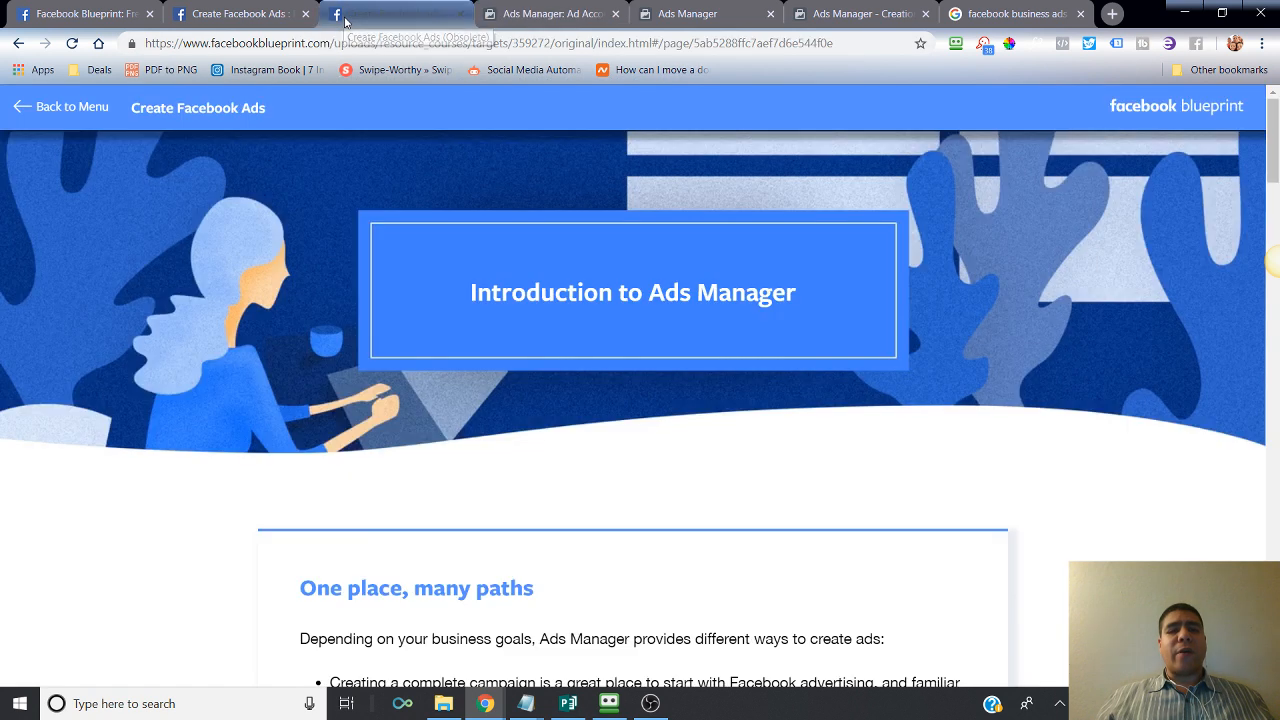
Show the ad account's Notifications settings listing its email notification options.
scroll("down", 3)
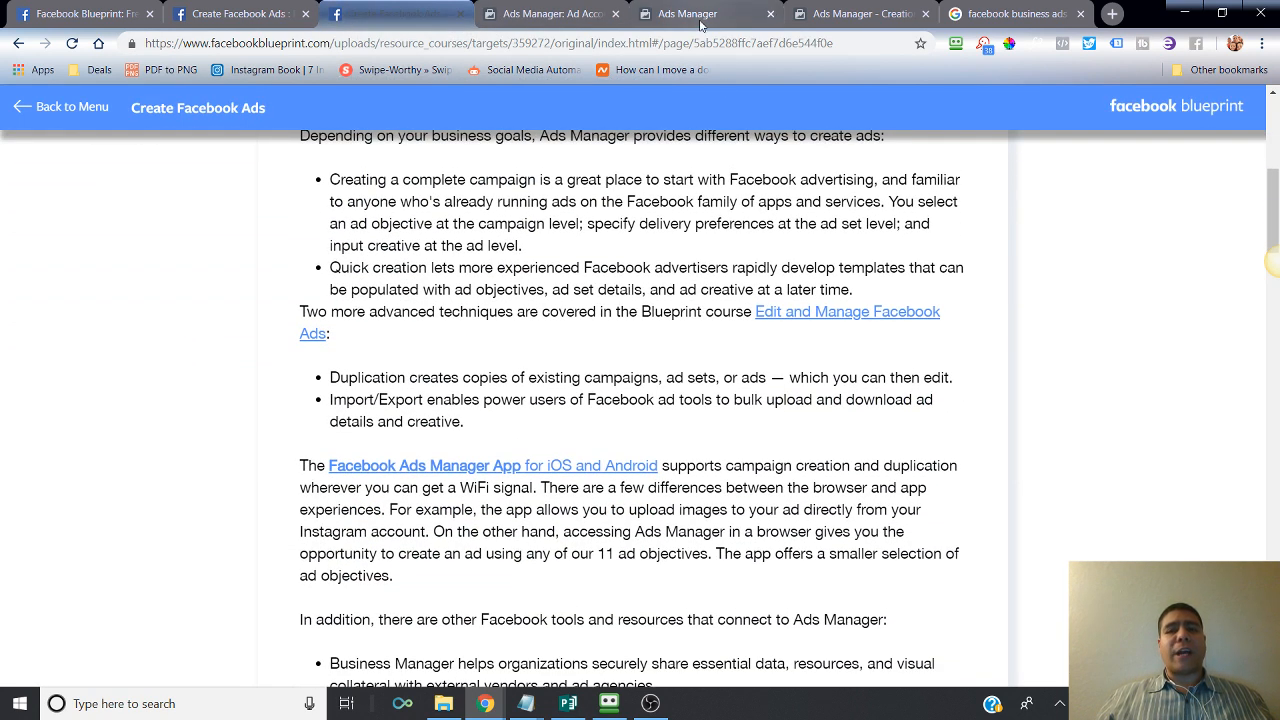
left_click(700, 14)
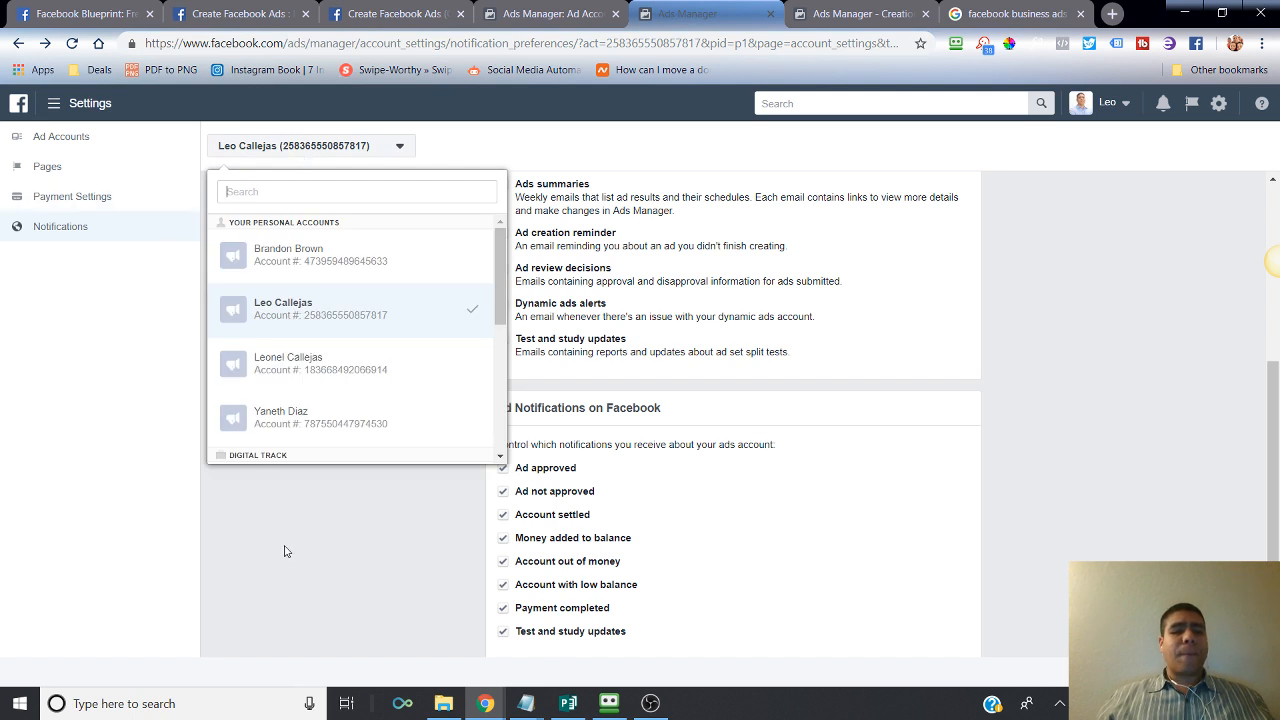
left_click(288, 552)
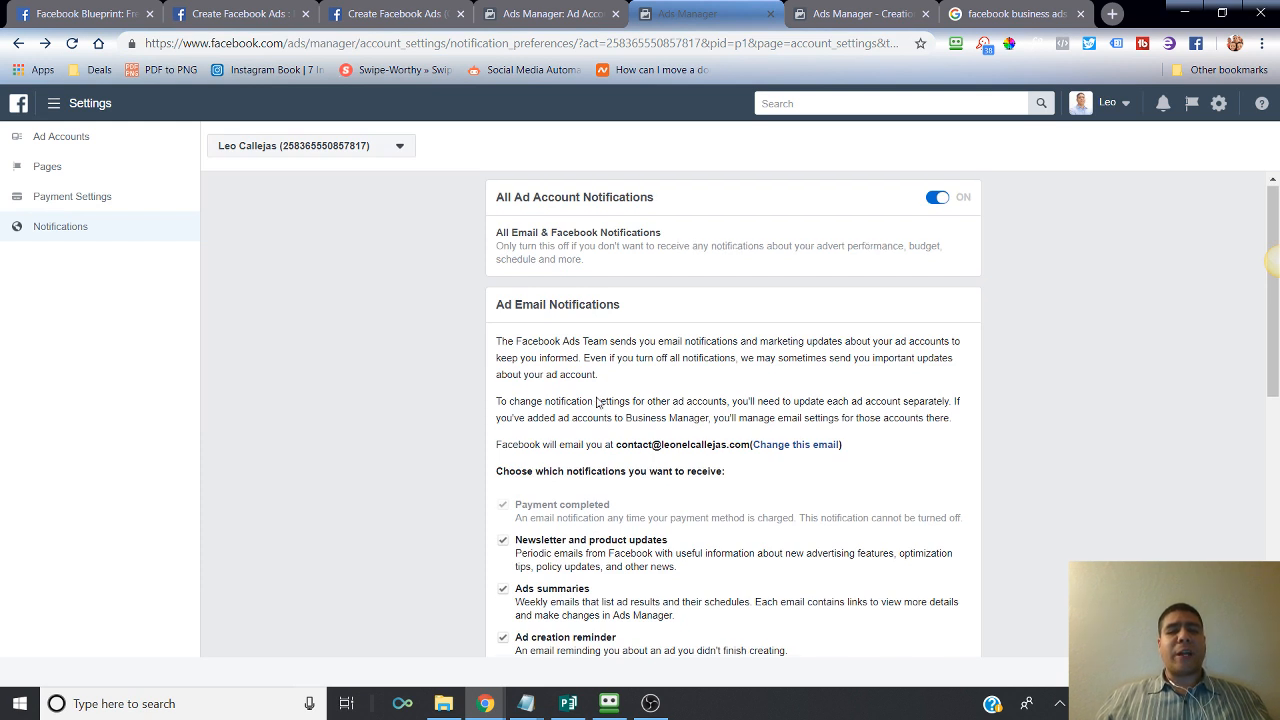
scroll("down", 3)
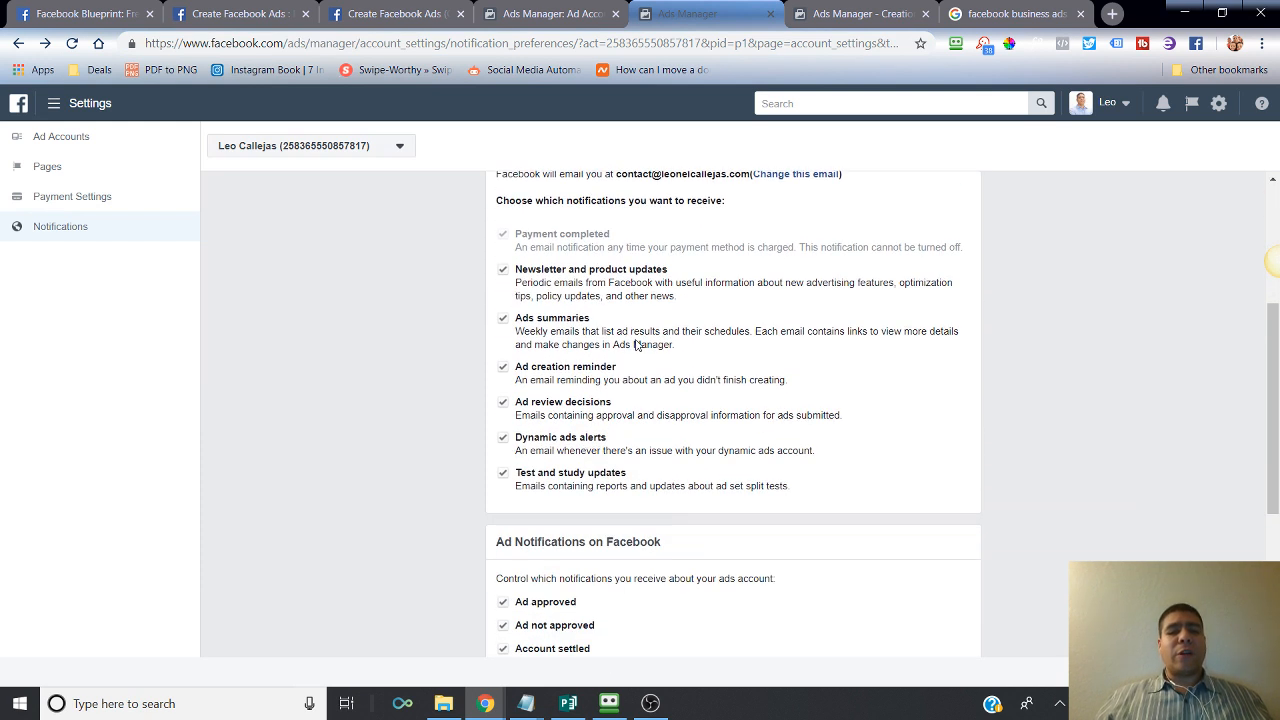
mouse_move(798, 380)
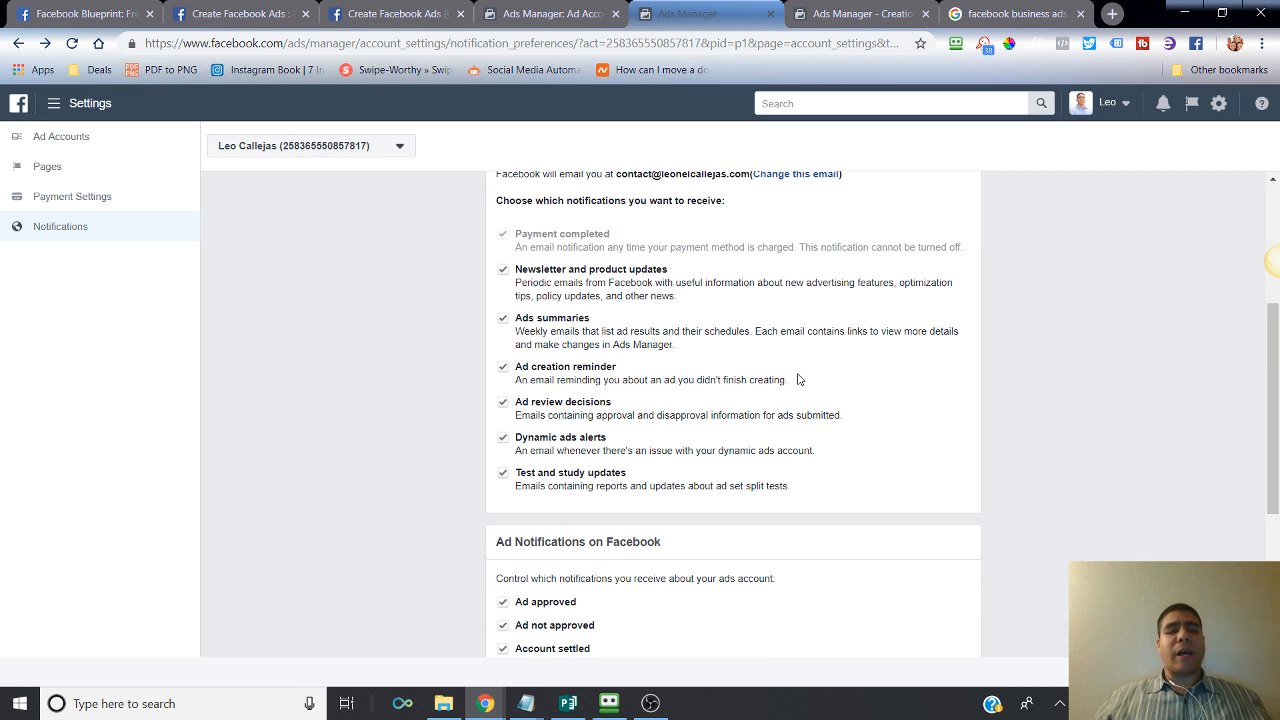
mouse_move(212, 188)
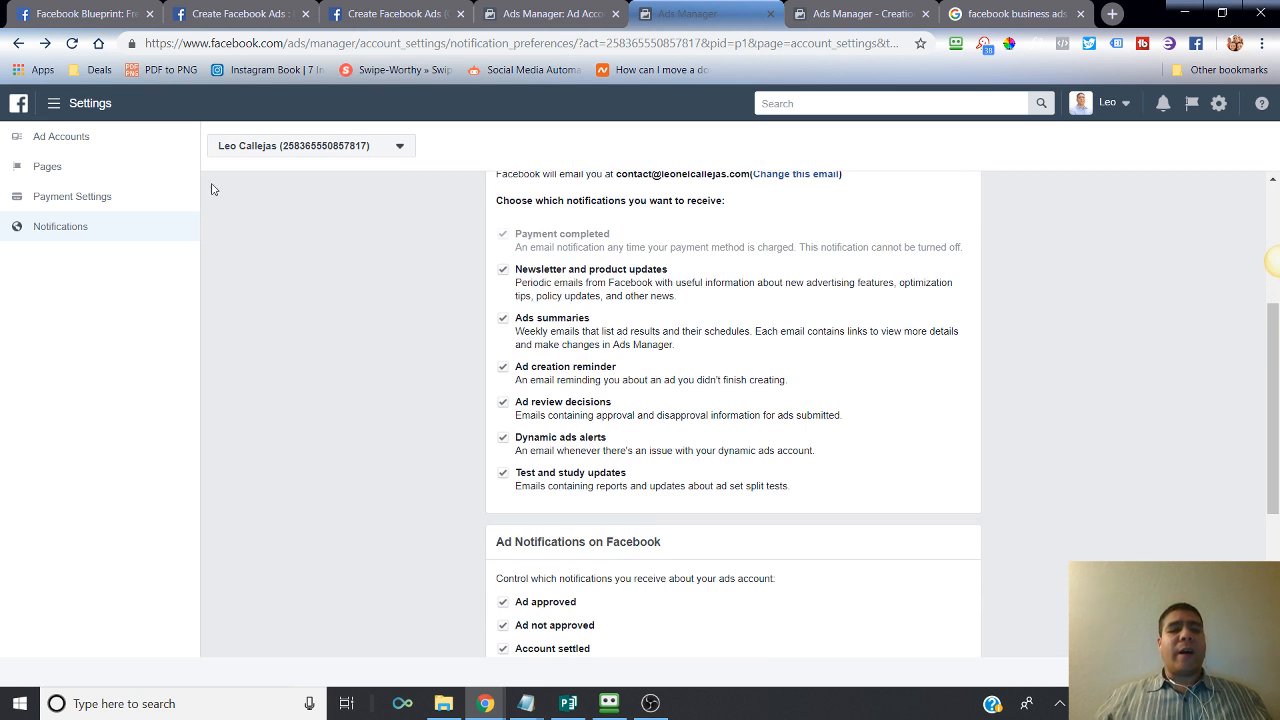
mouse_move(88, 148)
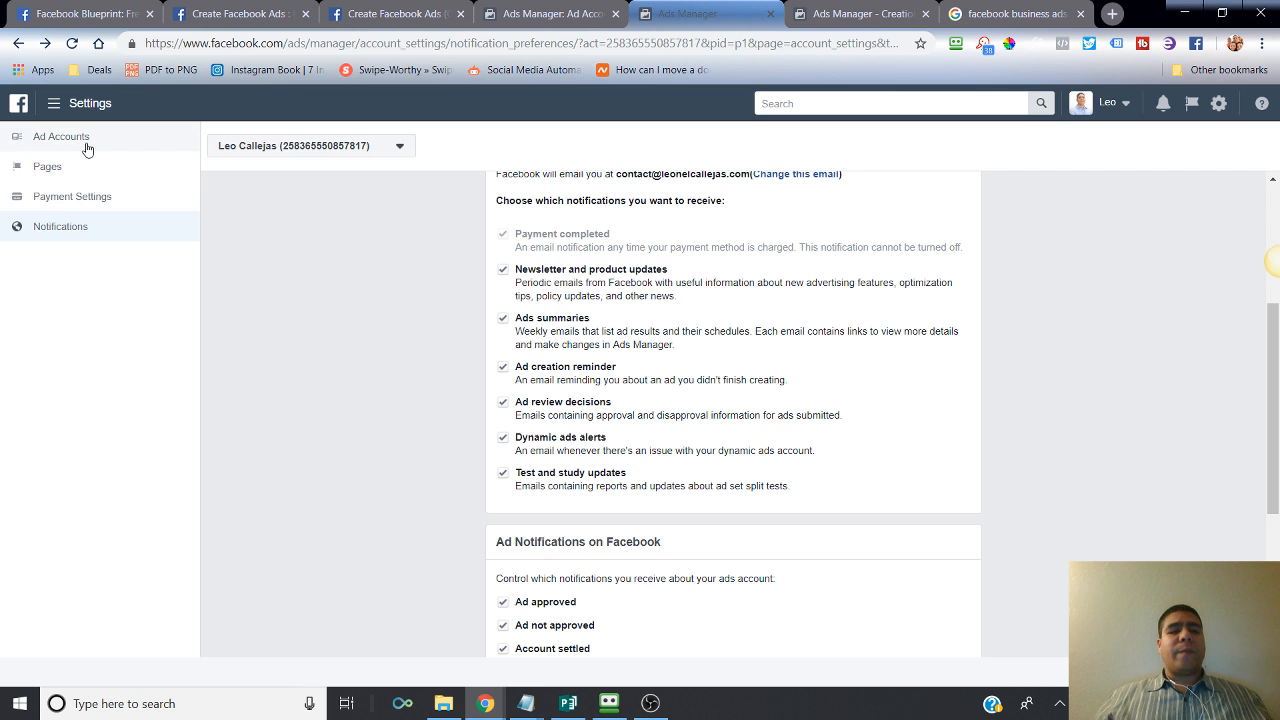
Review Ad Account Setup: ID, name, time zone, currency, attribution and account roles.
left_click(60, 136)
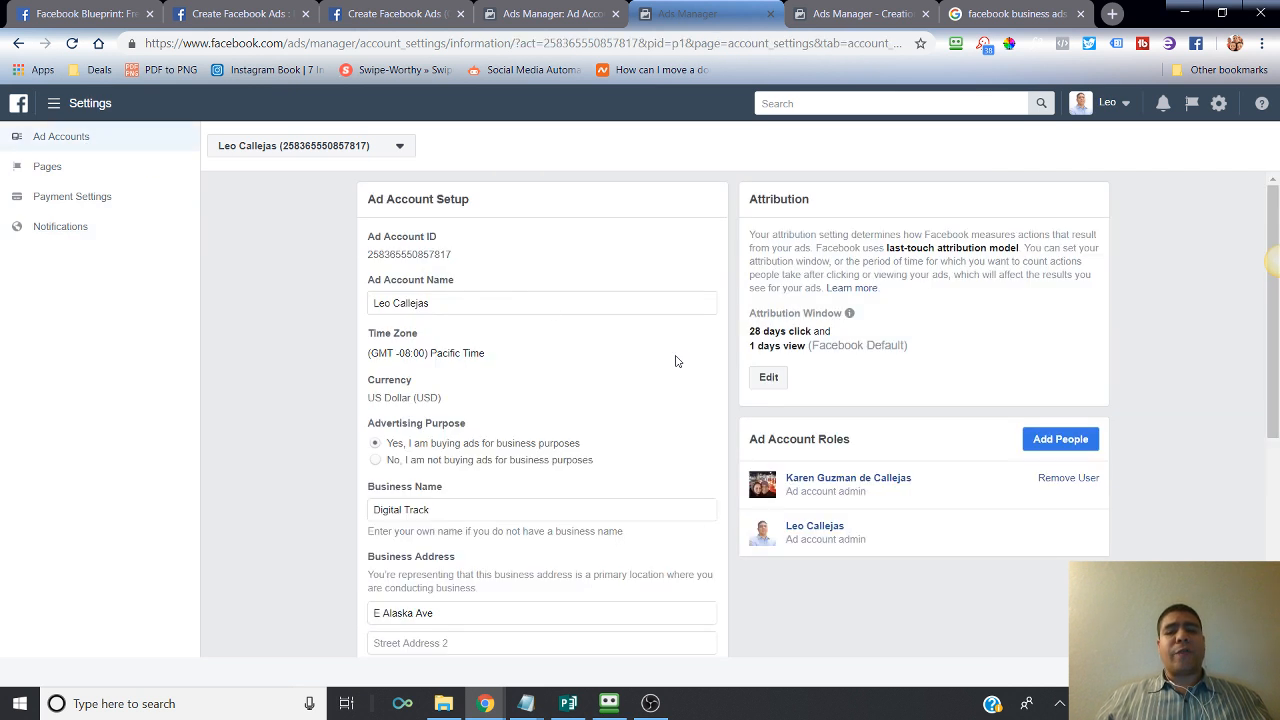
scroll("down", 3)
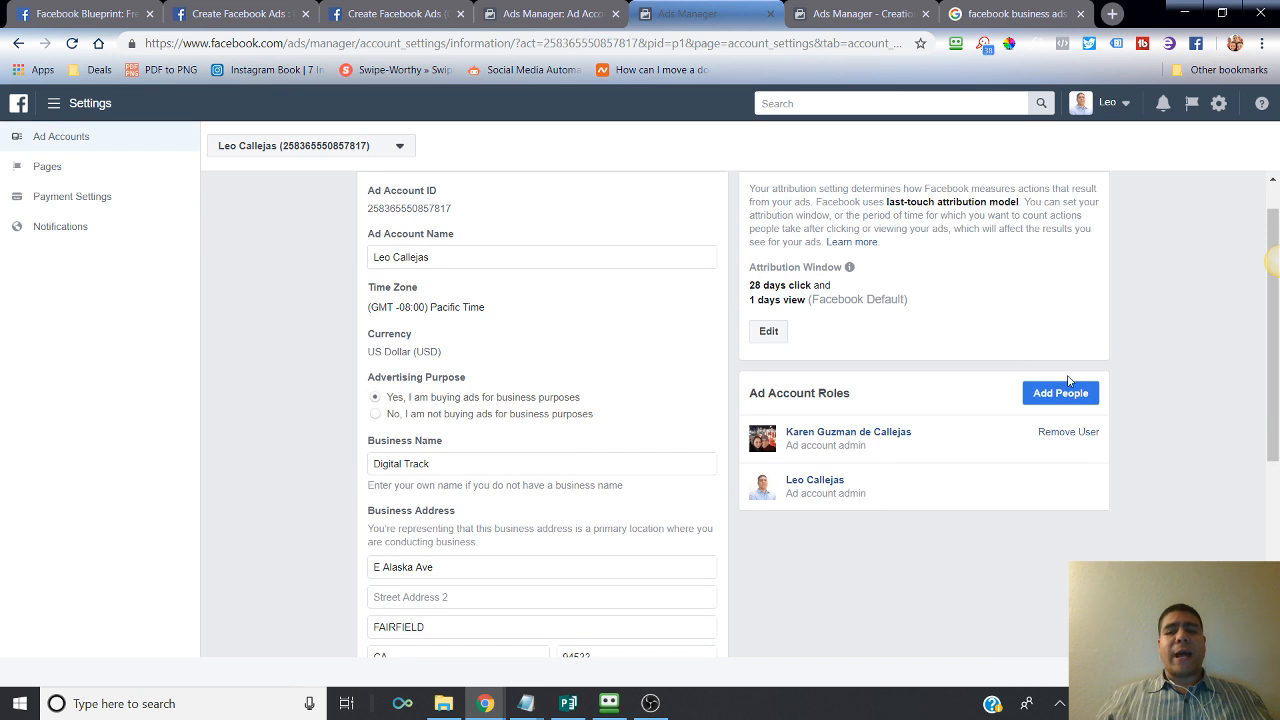
mouse_move(928, 404)
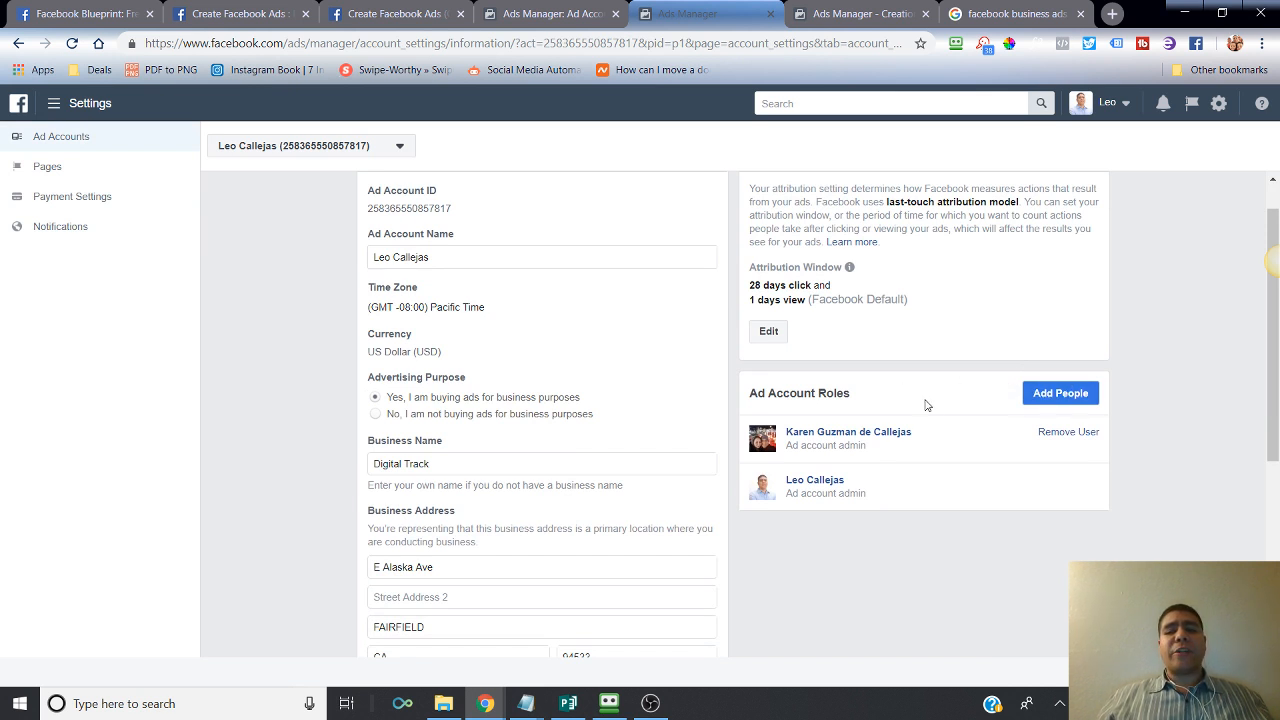
scroll("down", 3)
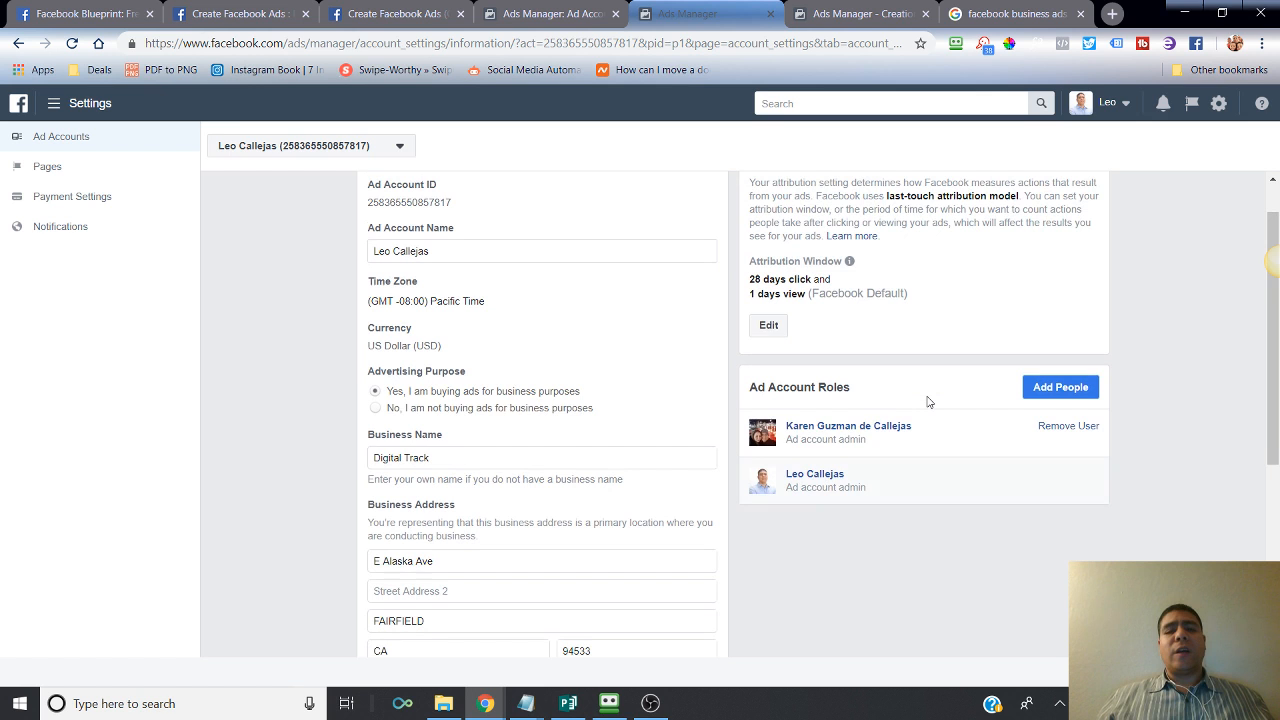
scroll("up", 3)
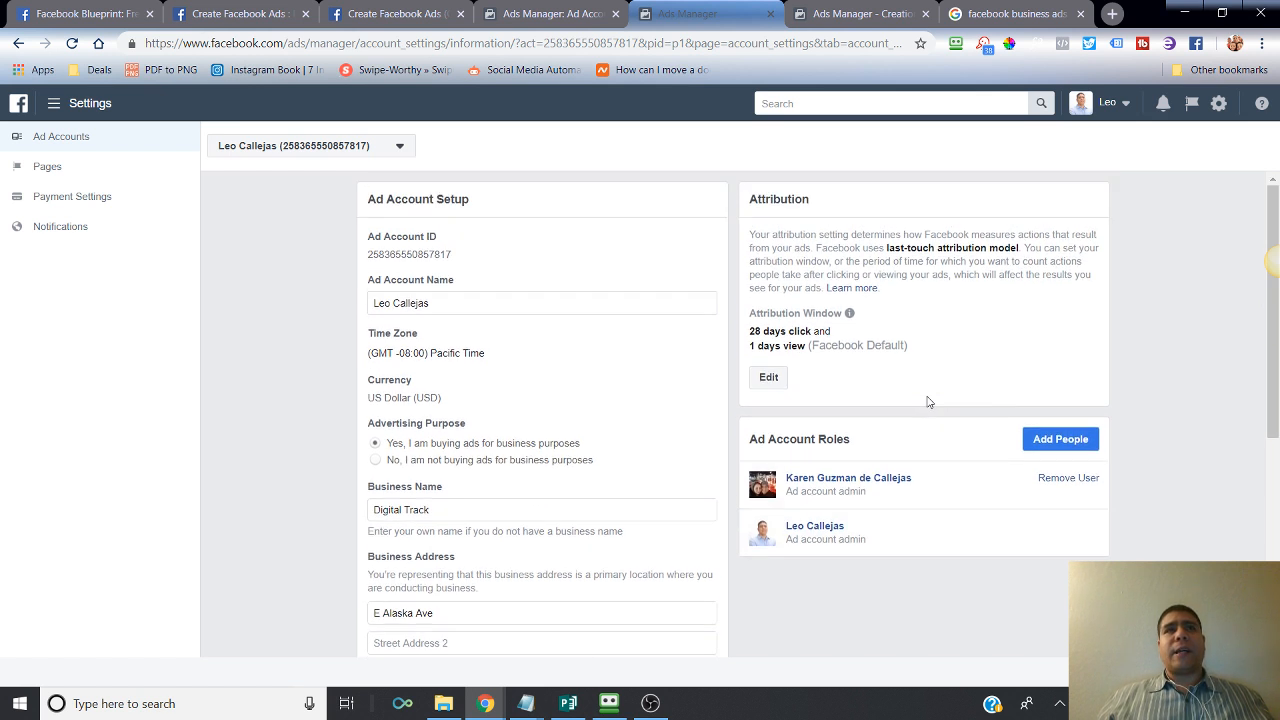
mouse_move(892, 396)
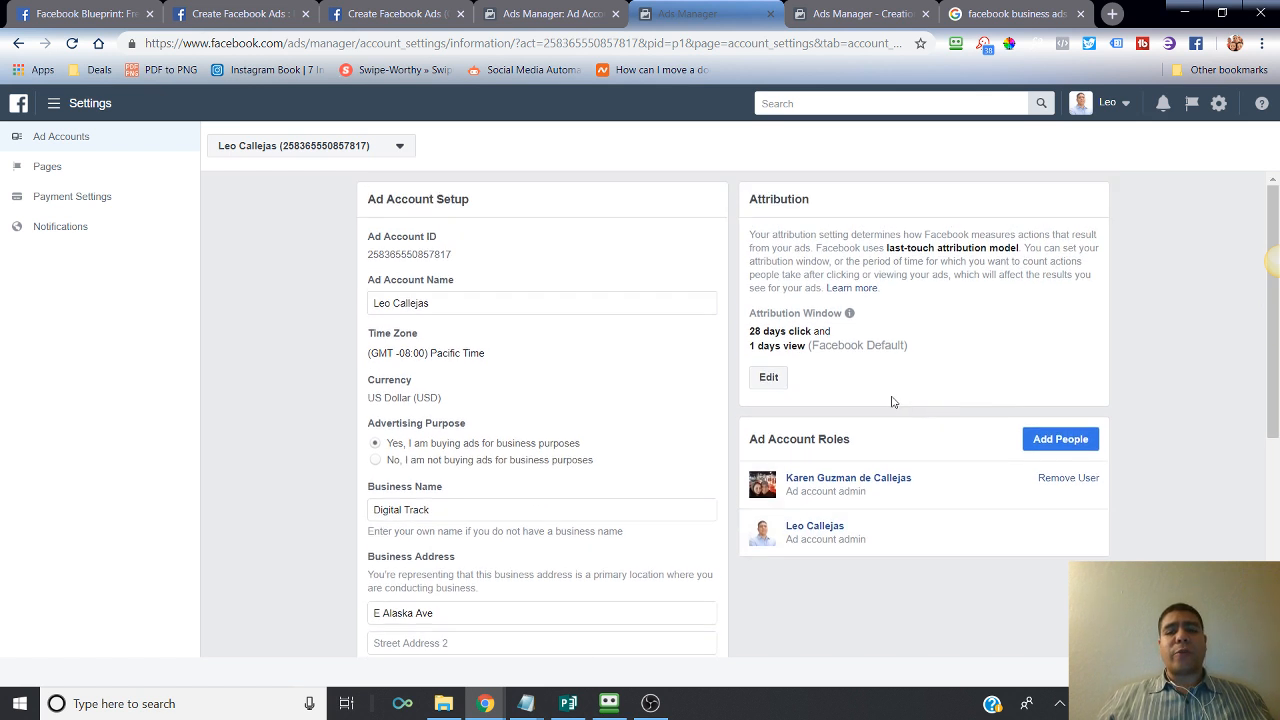
mouse_move(928, 476)
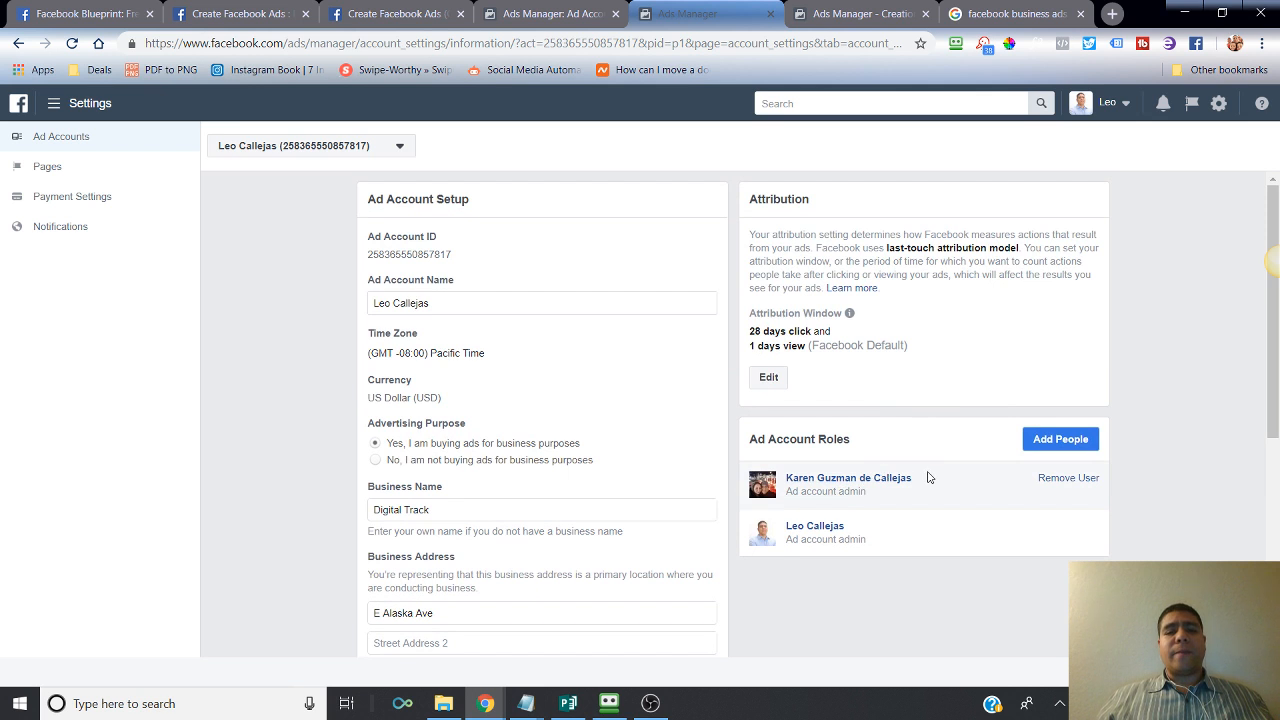
mouse_move(856, 460)
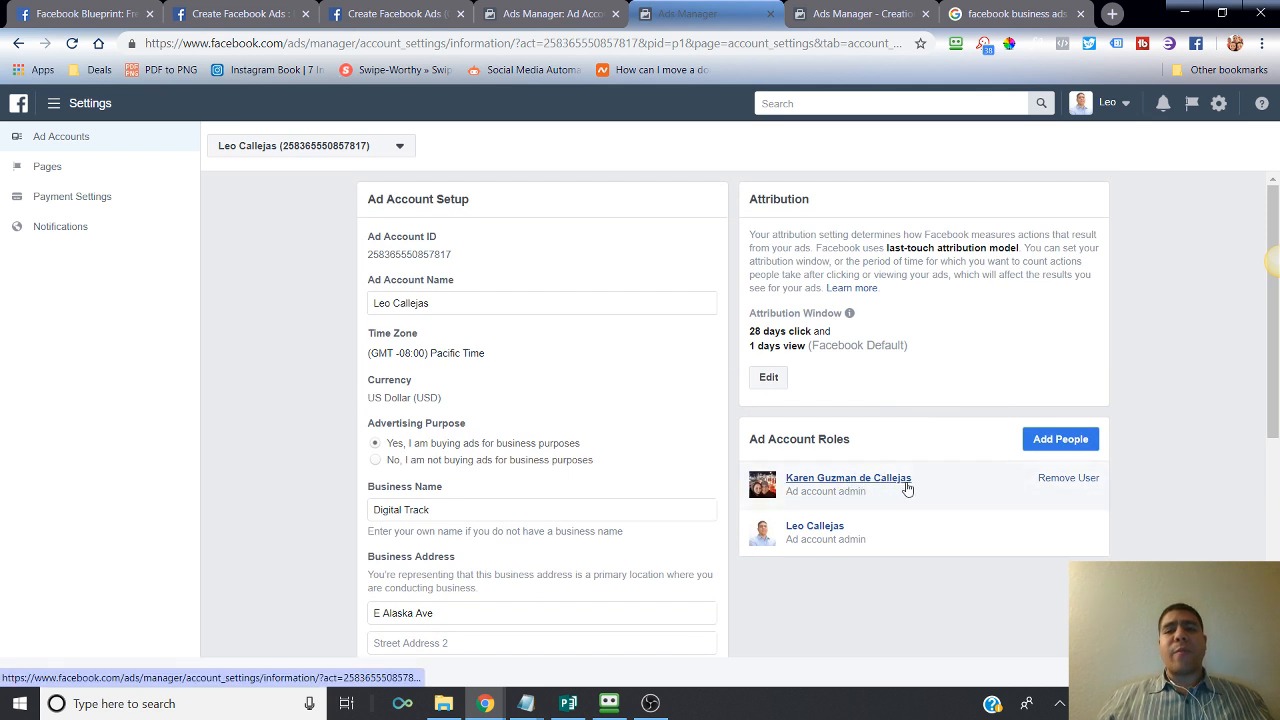
mouse_move(932, 478)
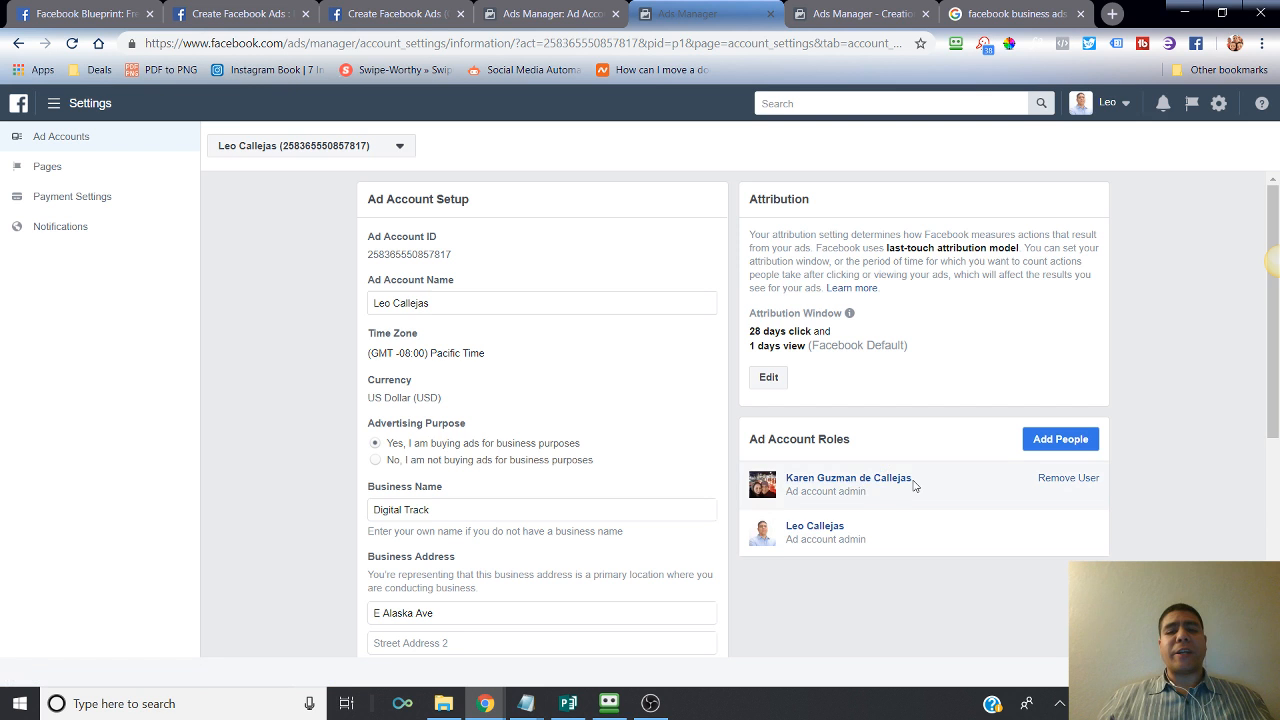
mouse_move(894, 428)
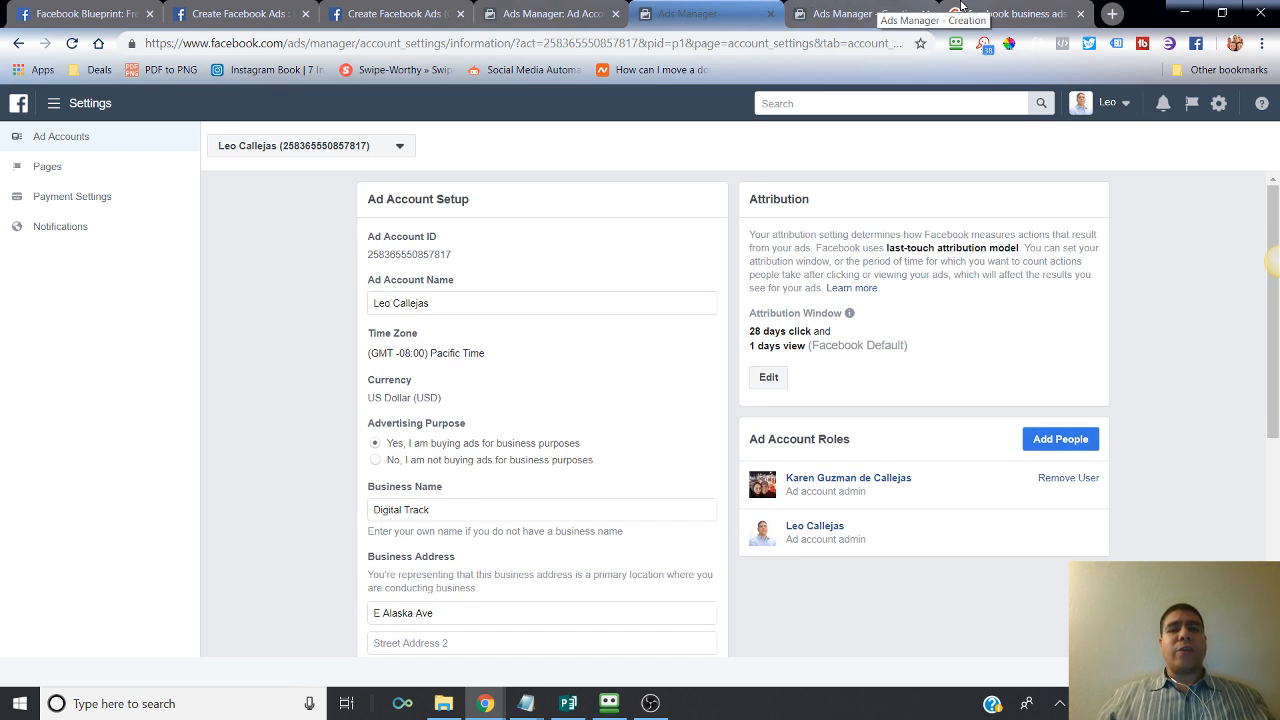
Switch campaign creation from guided to Quick Creation, then cancel back to the Campaigns table.
left_click(870, 14)
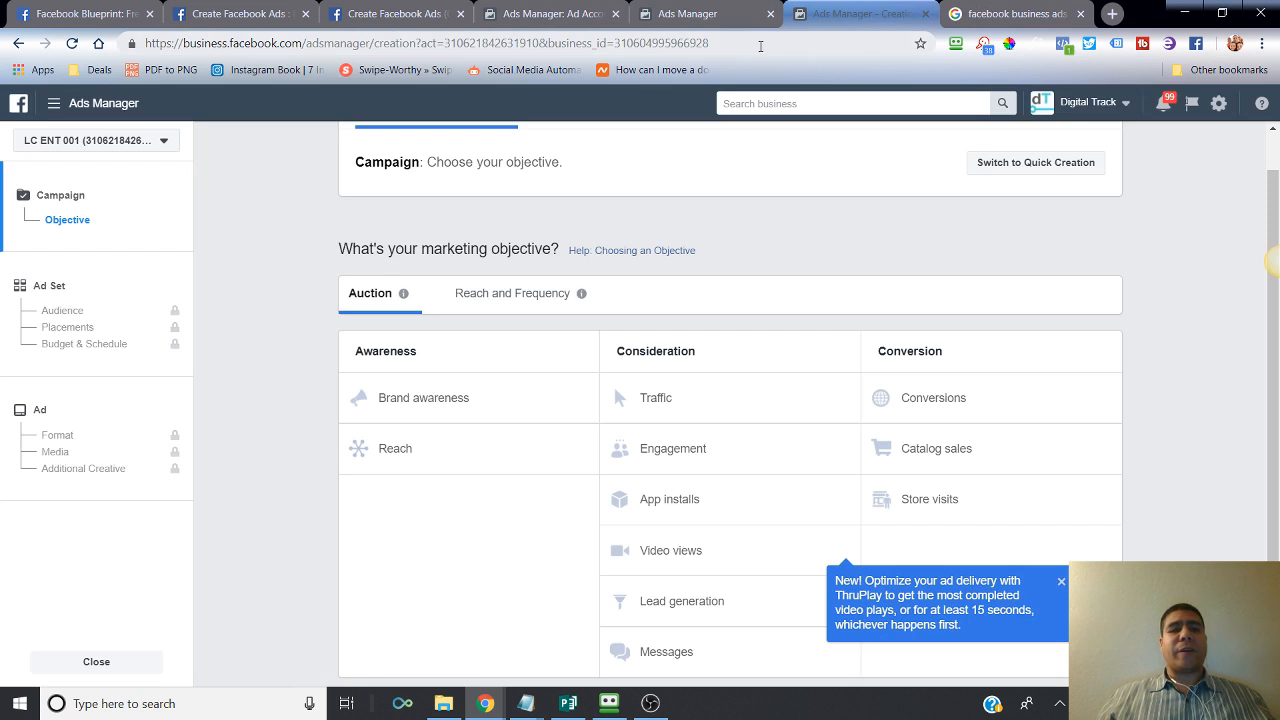
mouse_move(284, 172)
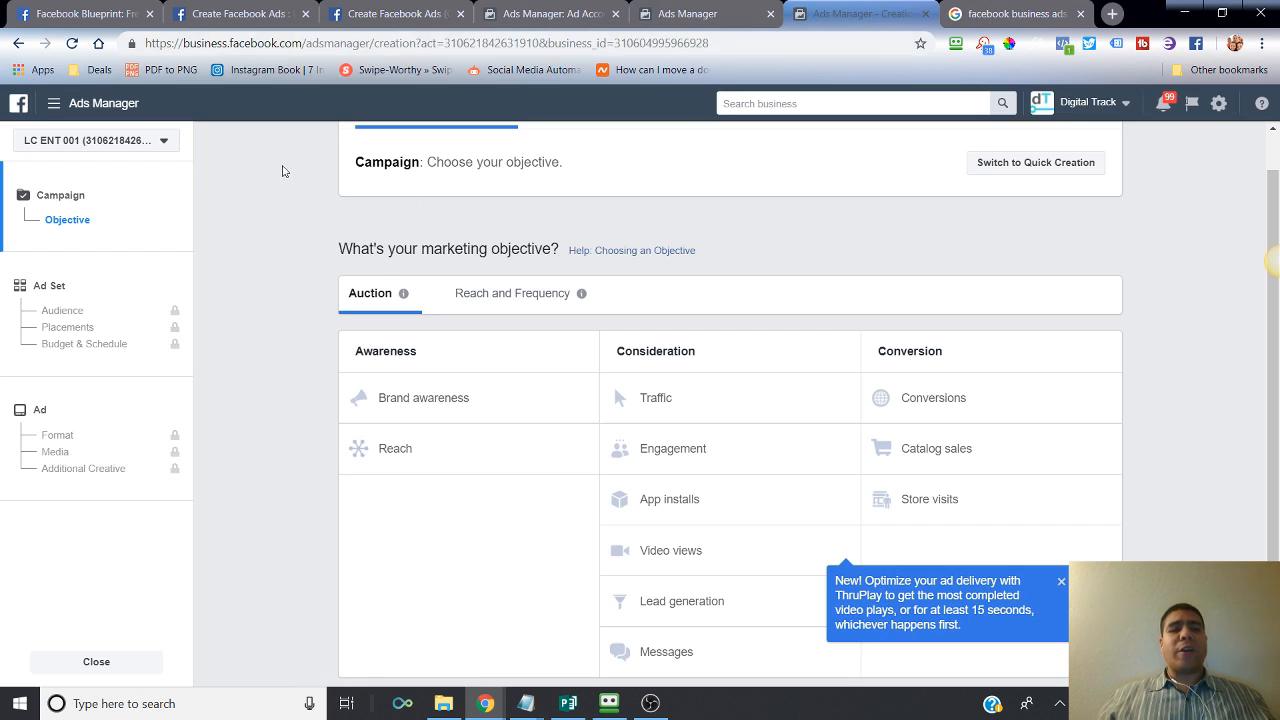
mouse_move(350, 202)
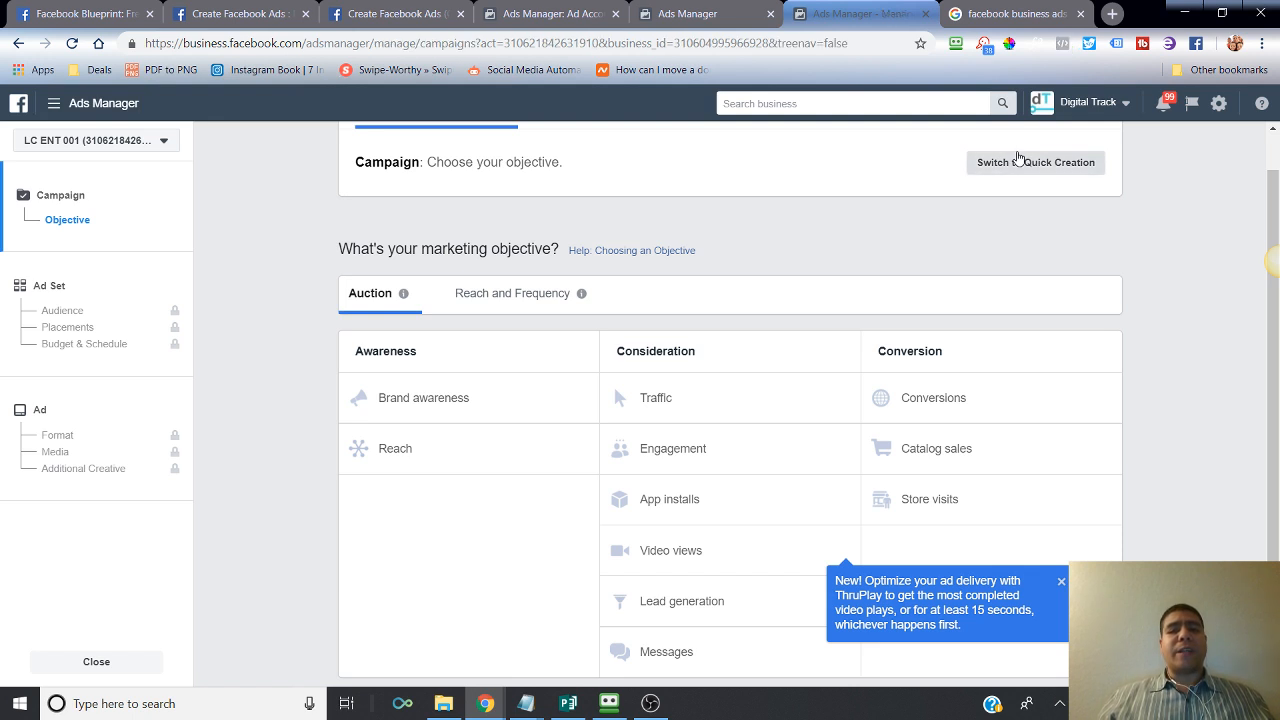
left_click(1034, 162)
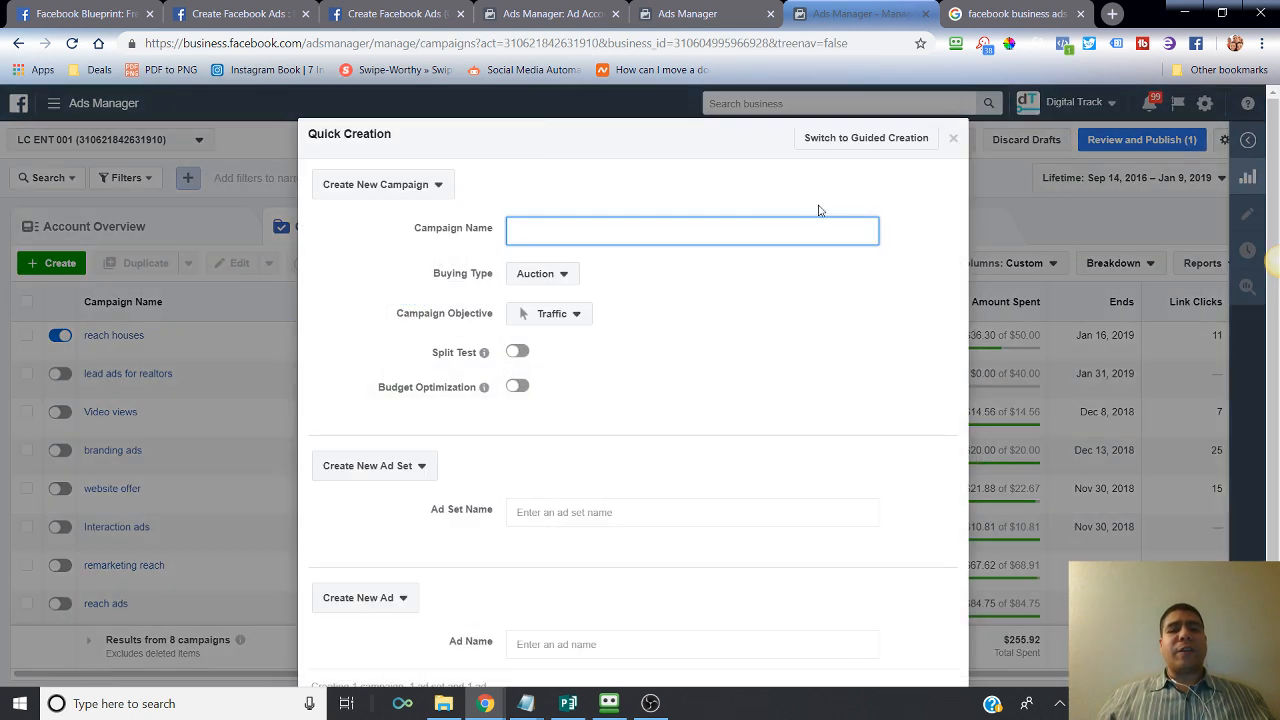
scroll("down", 3)
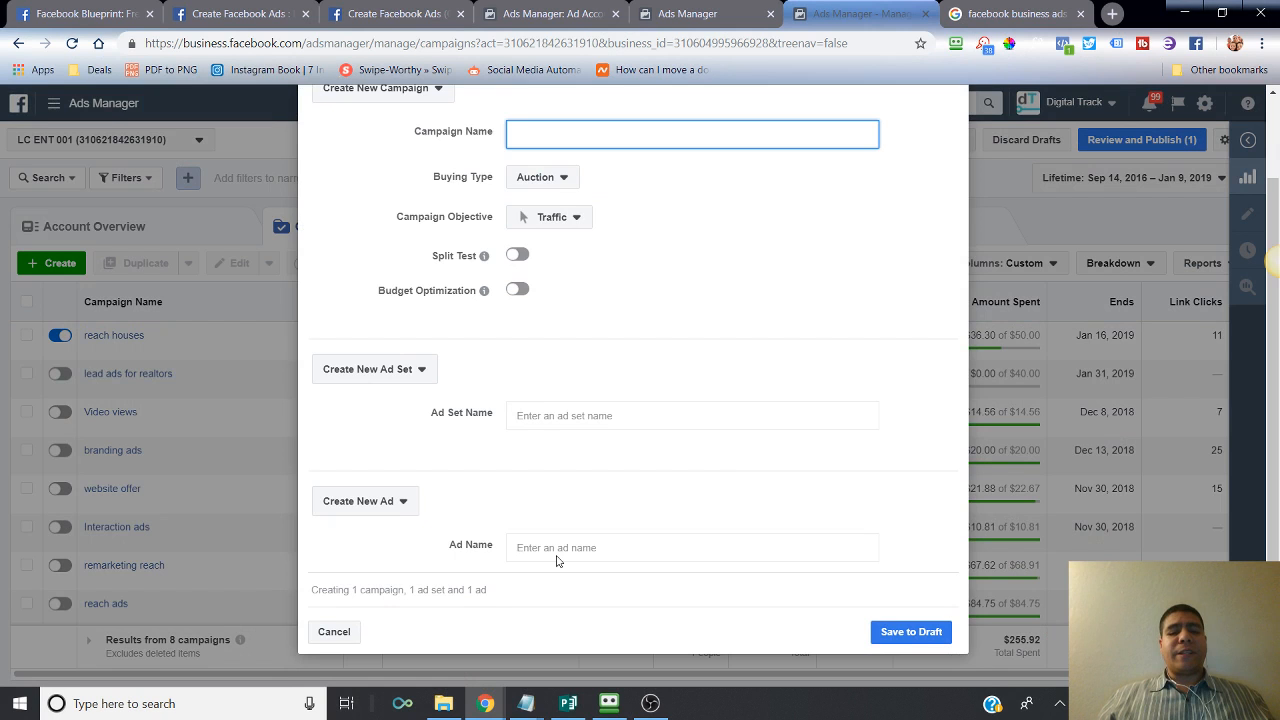
left_click(334, 632)
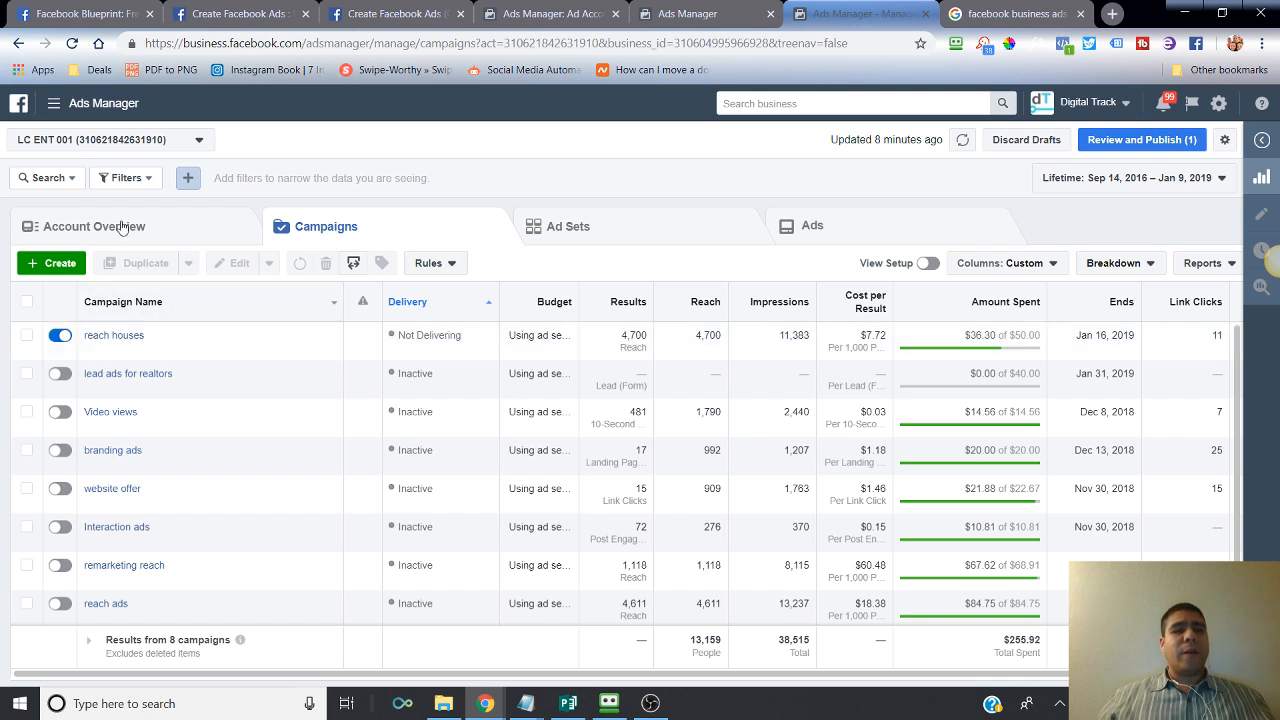
Go to Business Settings from the tools menu and browse its People and assigned pages.
left_click(54, 104)
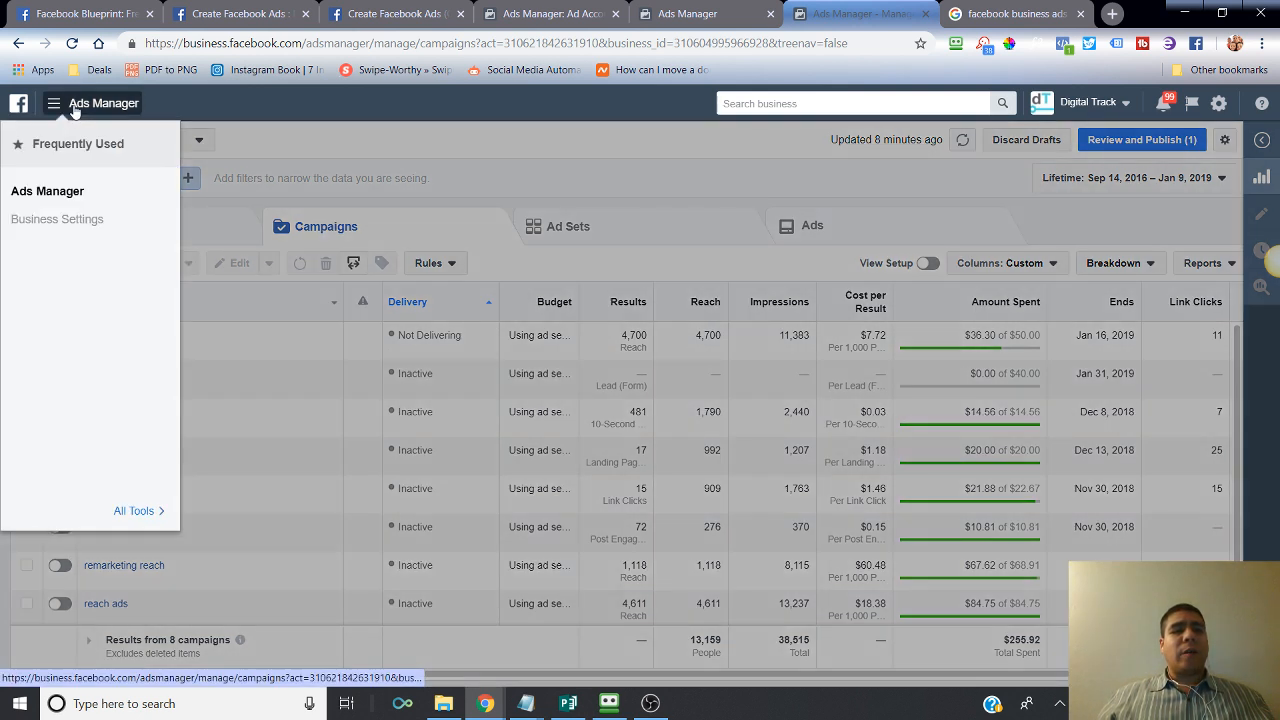
left_click(54, 104)
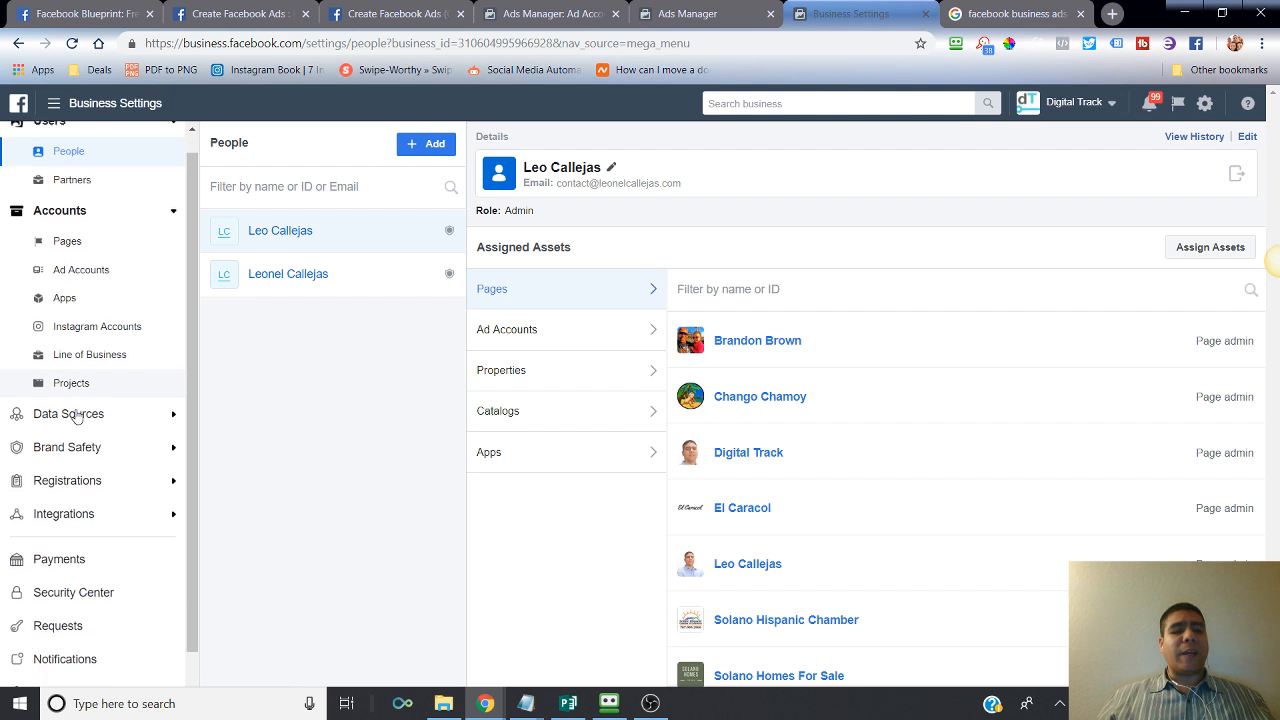
scroll("down", 3)
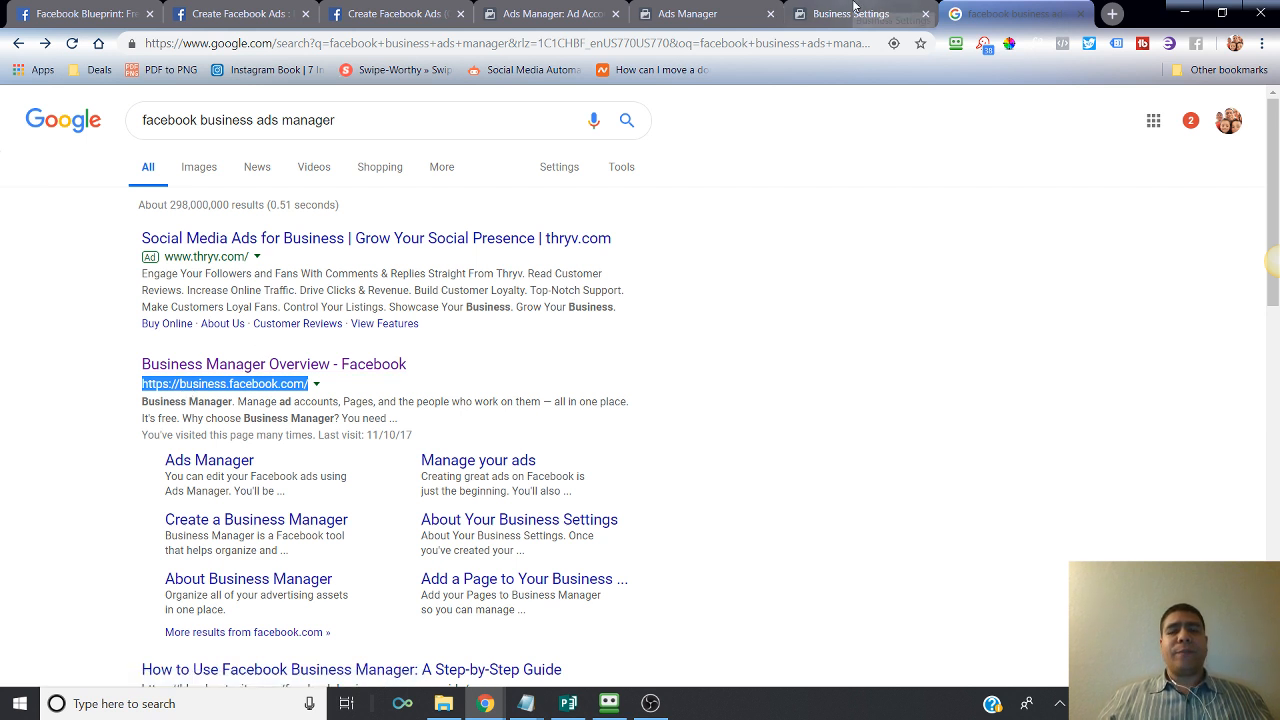
Highlight 'Create Facebook Ads' in the course outline doc and bring up its Blueprint lesson.
left_click(852, 12)
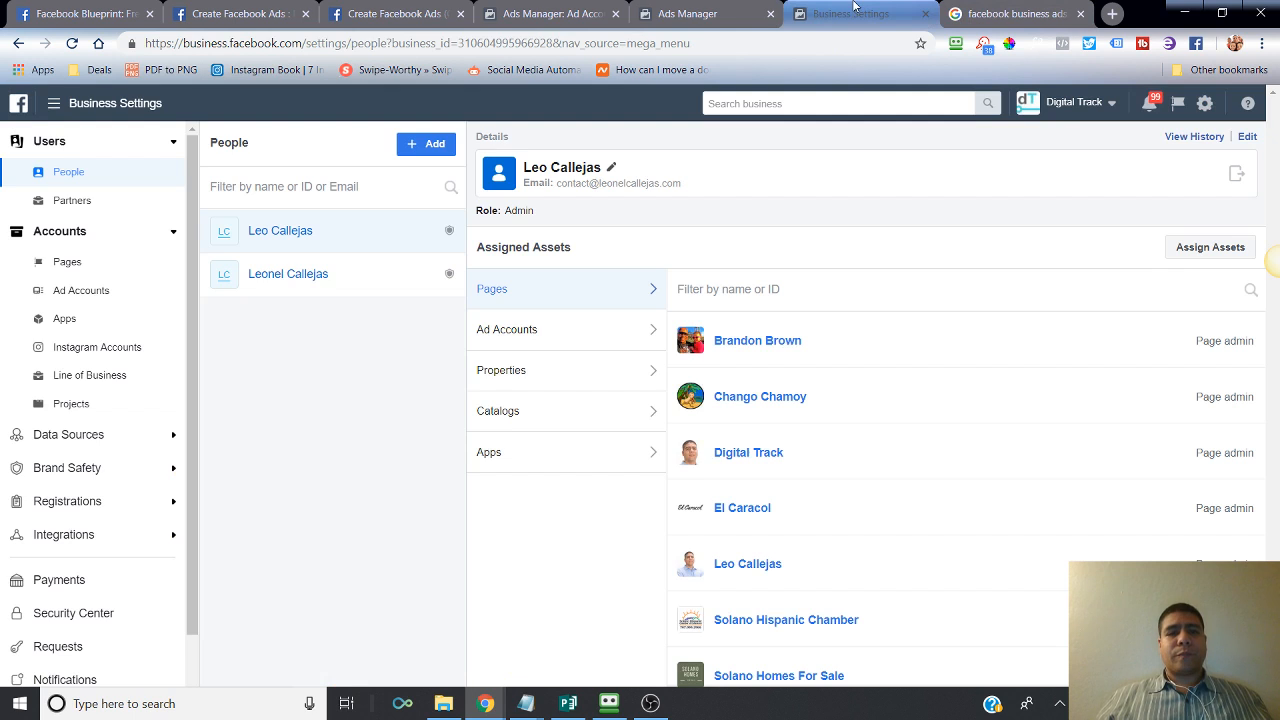
mouse_move(544, 16)
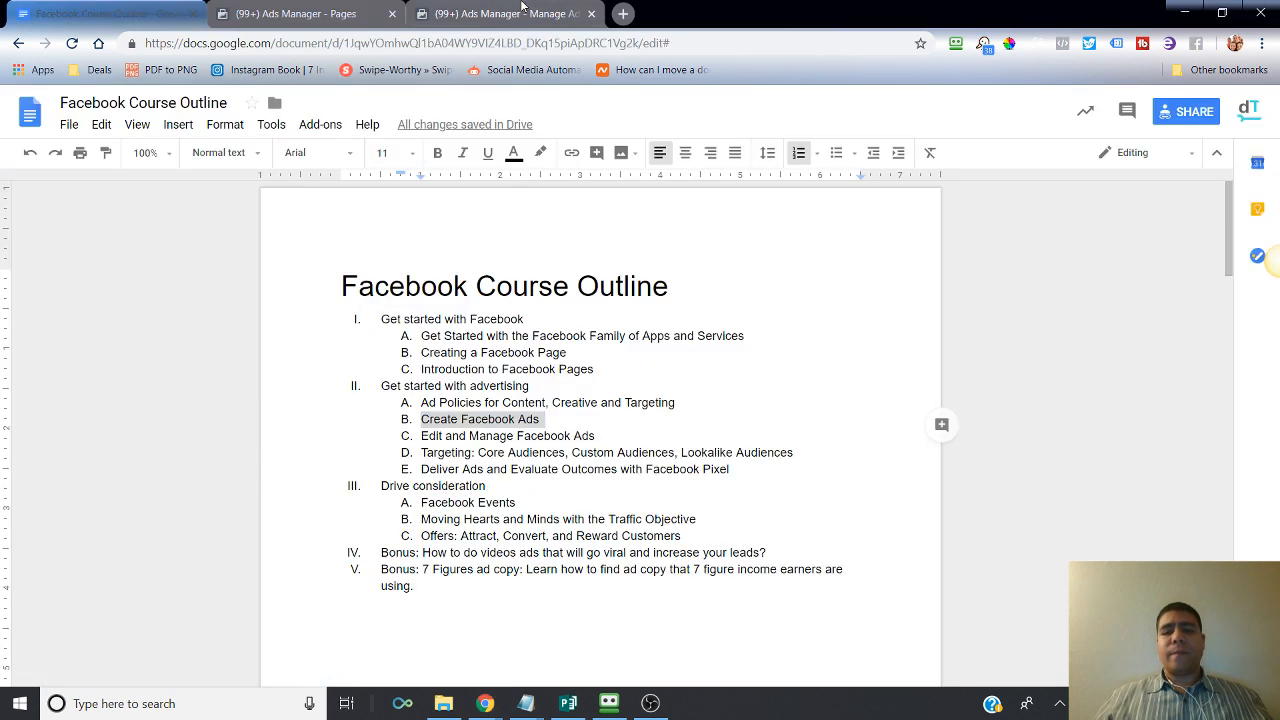
double_click(478, 420)
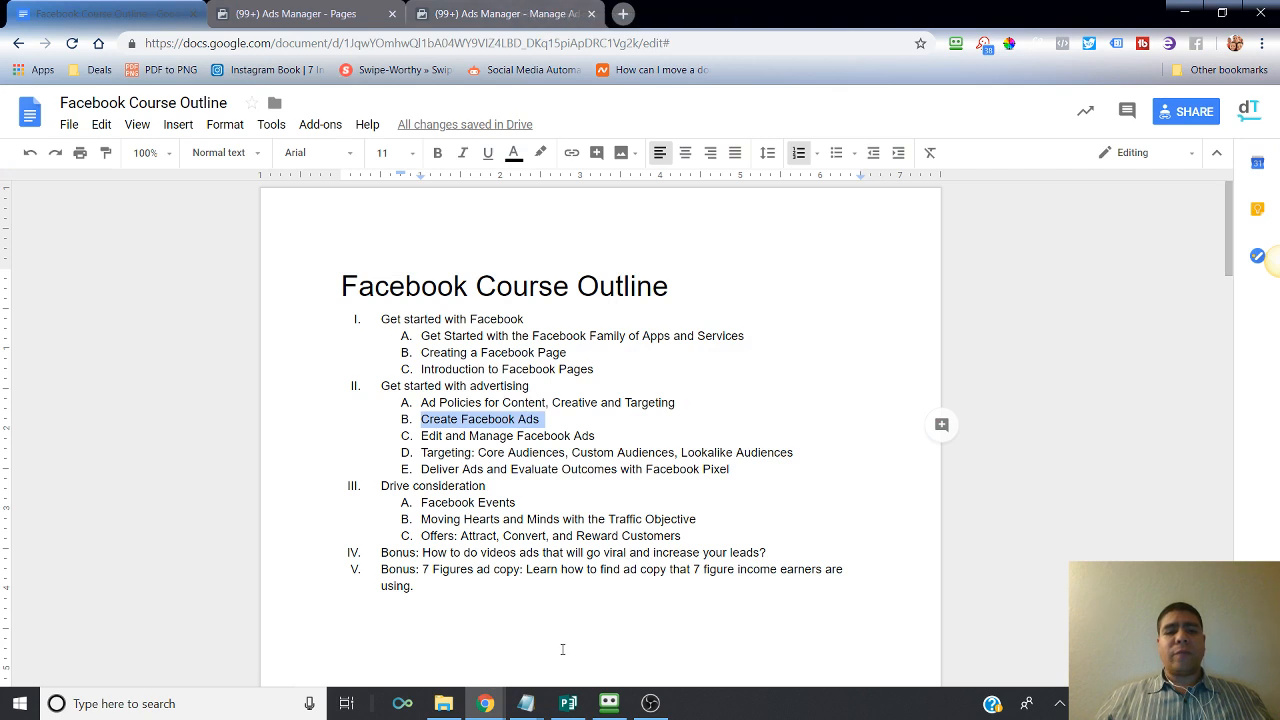
left_click(856, 12)
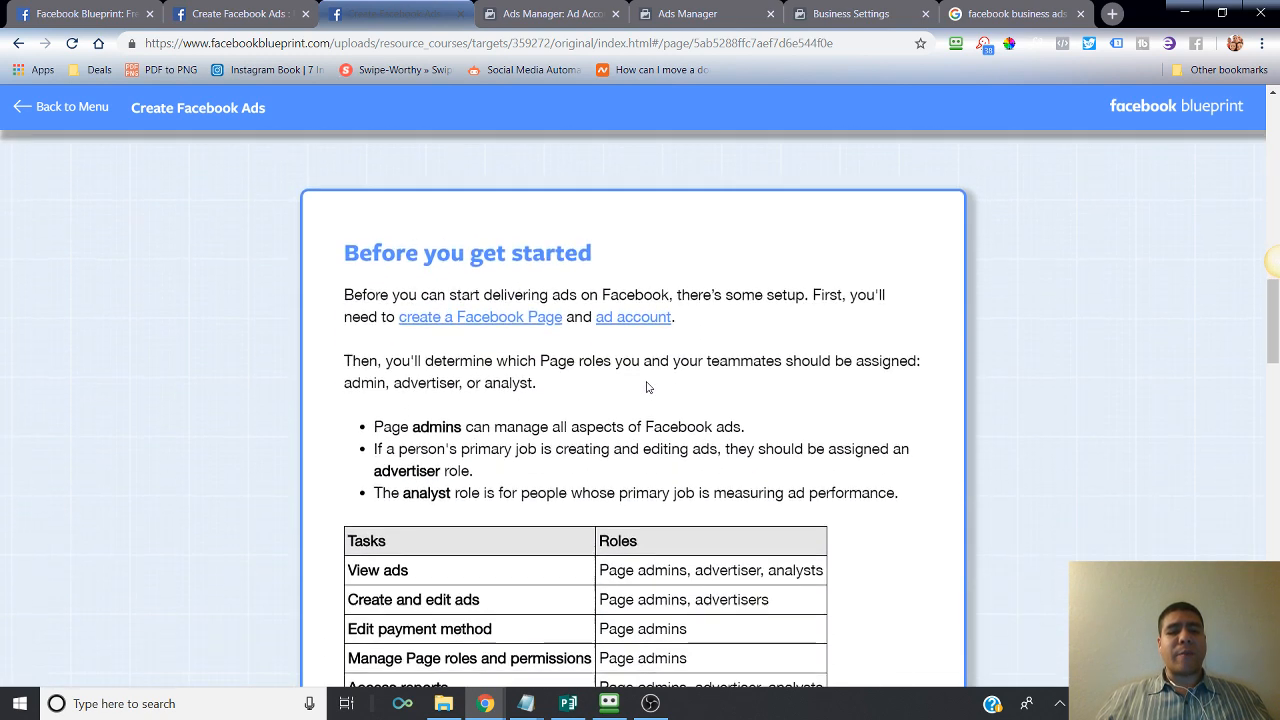
Read down the Create Facebook Ads lesson's setup sections to the Quick Creation part.
scroll("down", 3)
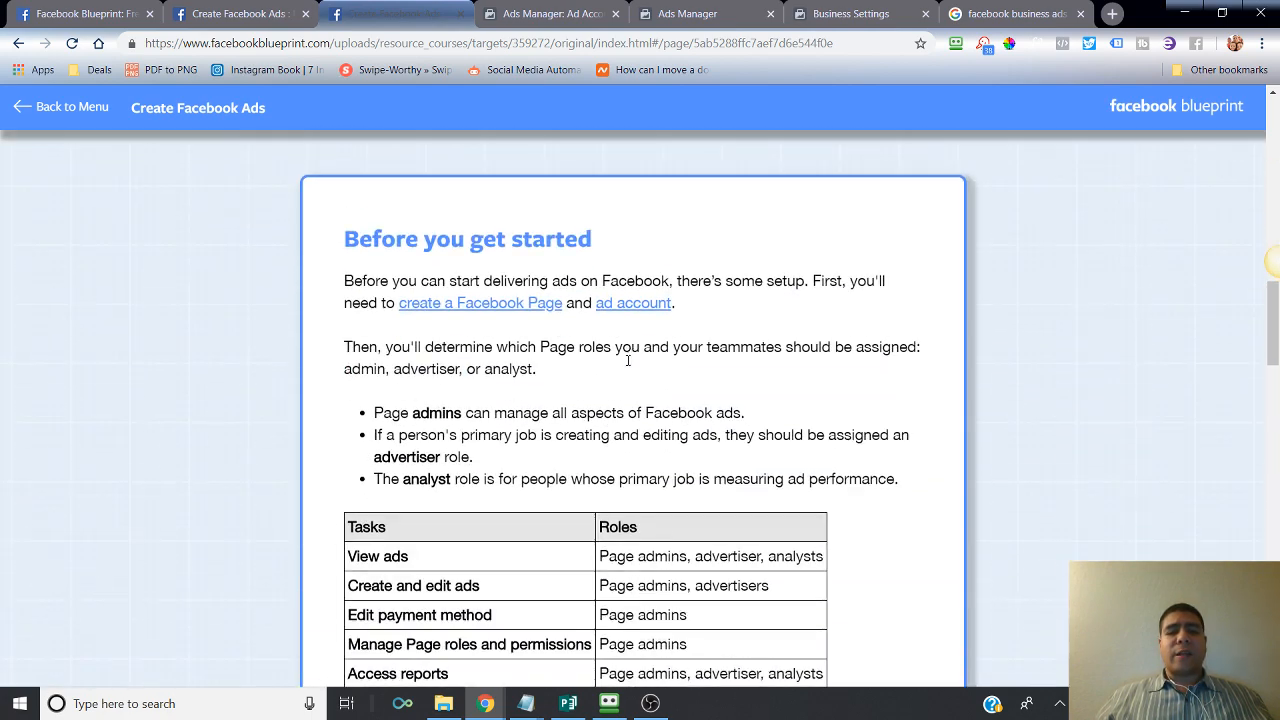
scroll("down", 3)
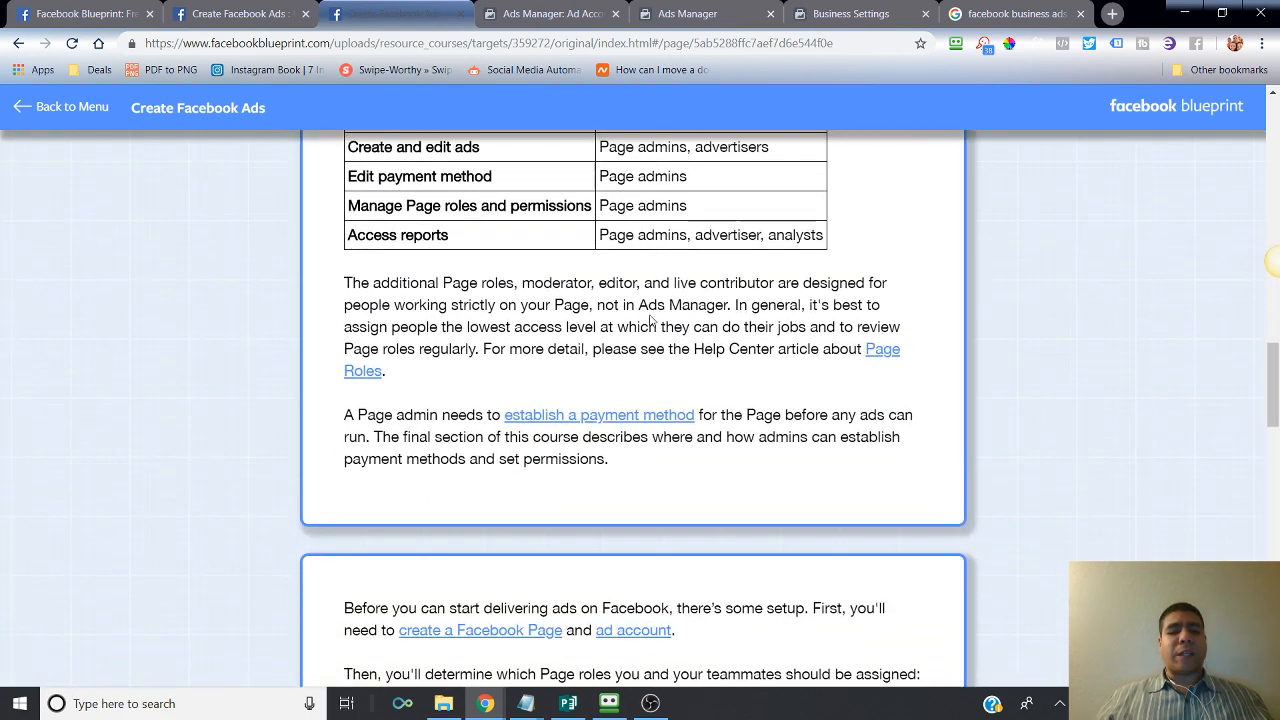
scroll("down", 3)
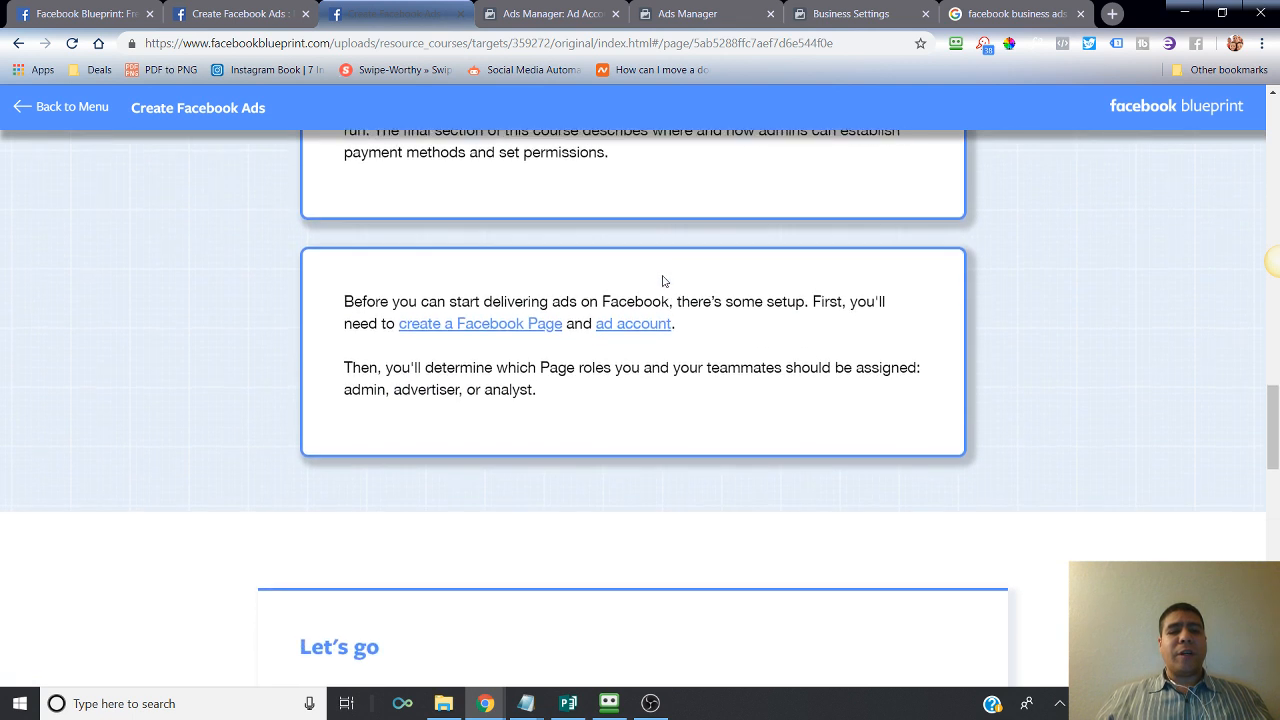
scroll("down", 3)
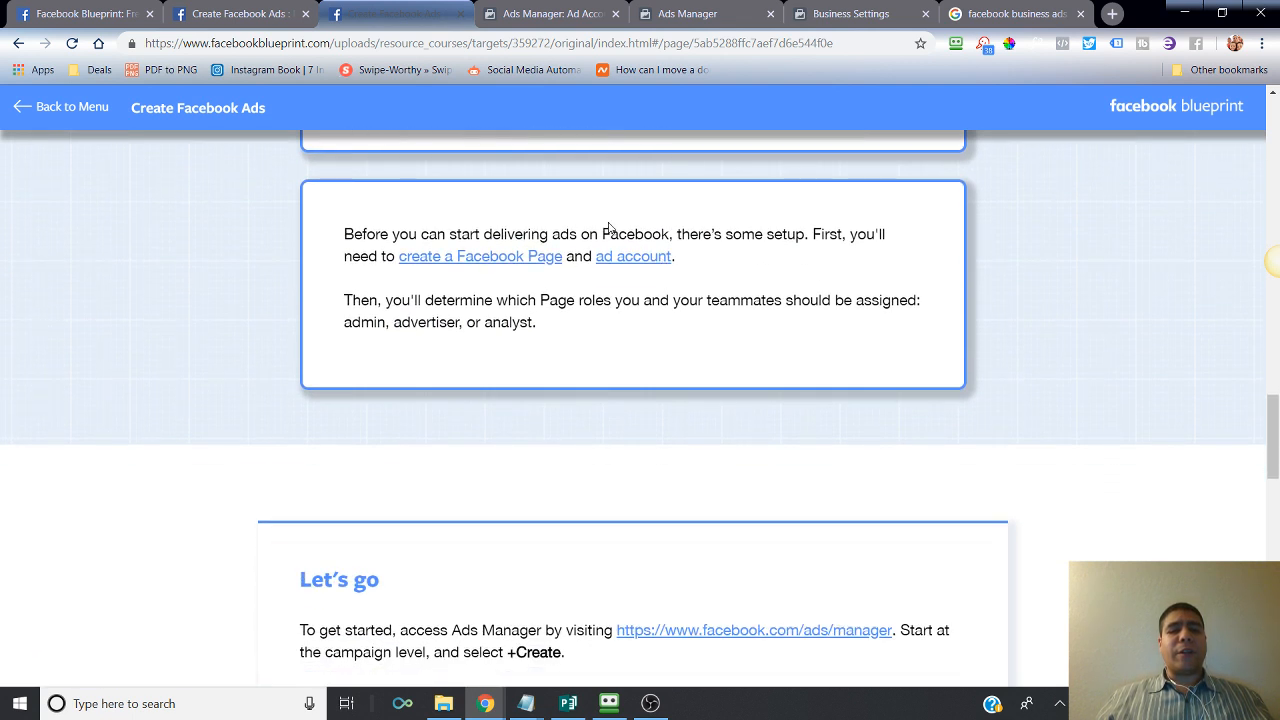
mouse_move(500, 260)
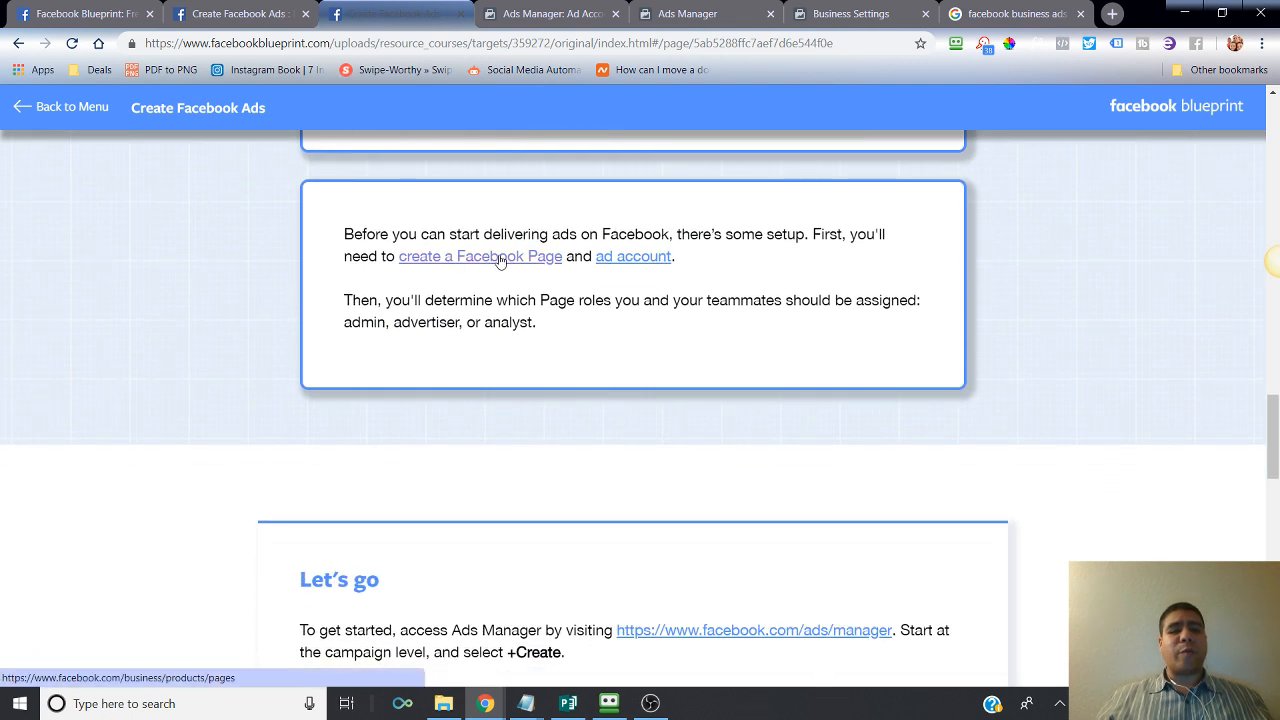
scroll("down", 3)
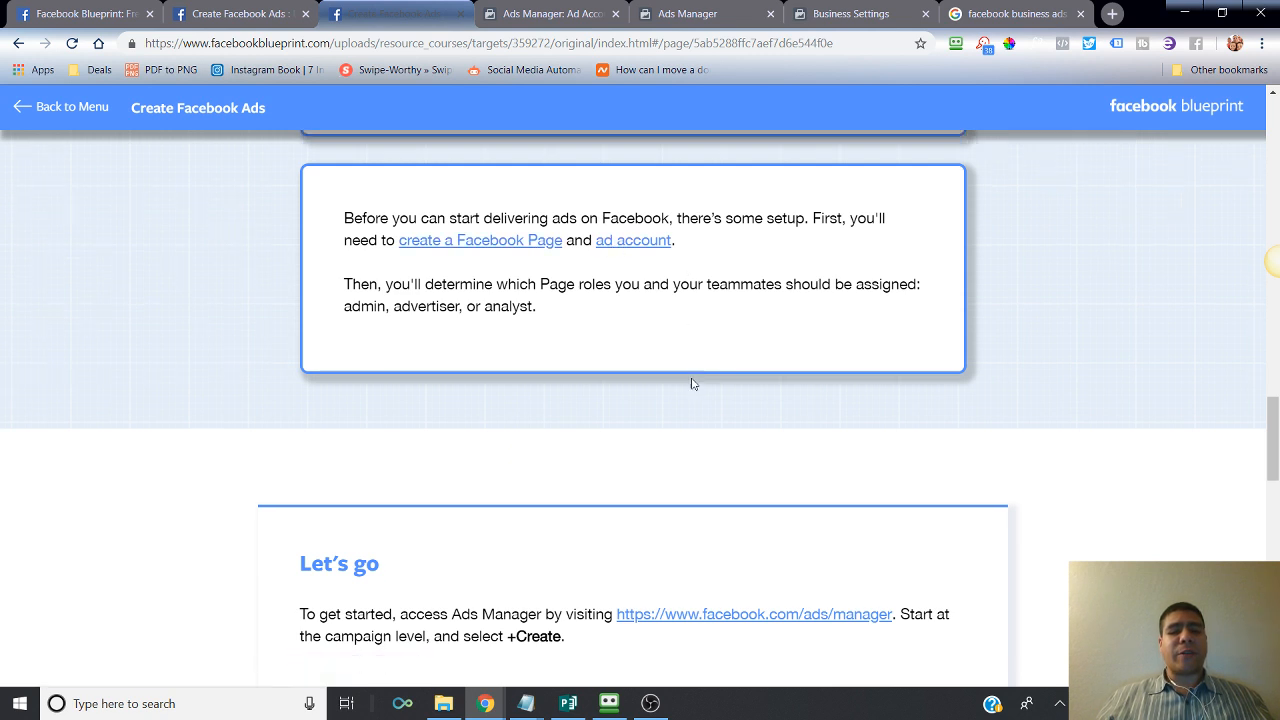
scroll("down", 3)
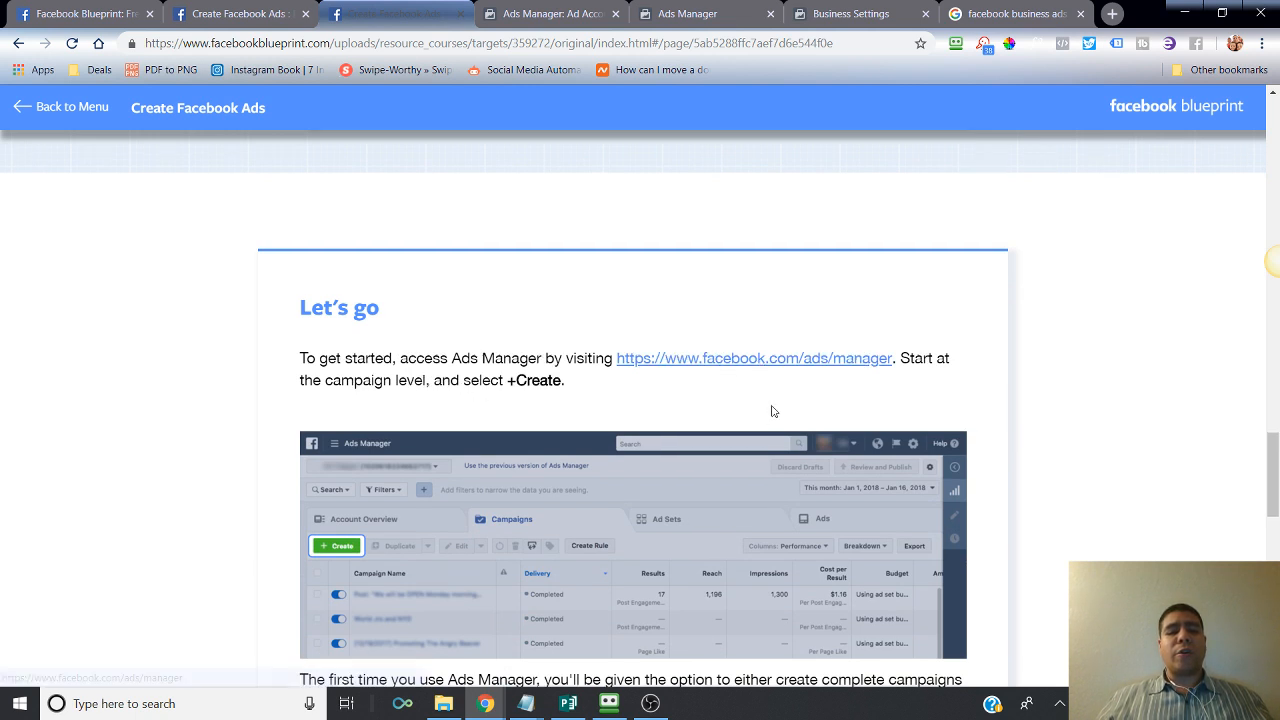
scroll("down", 3)
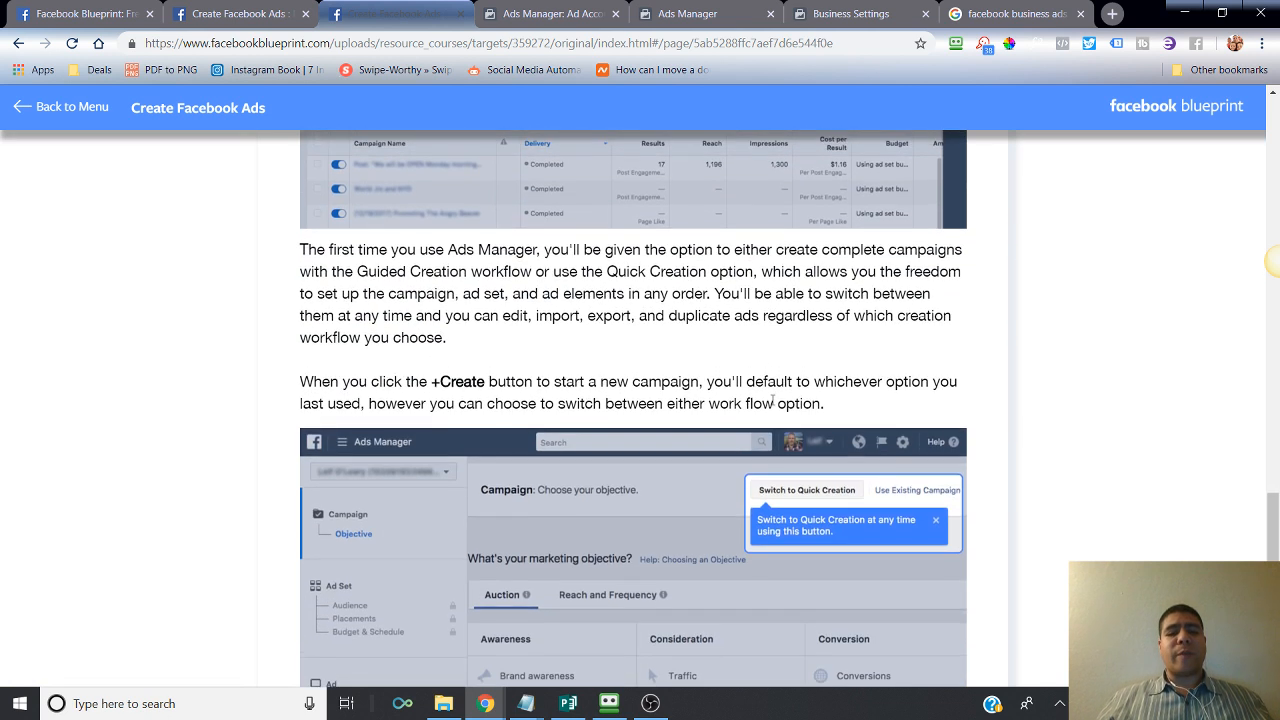
scroll("down", 3)
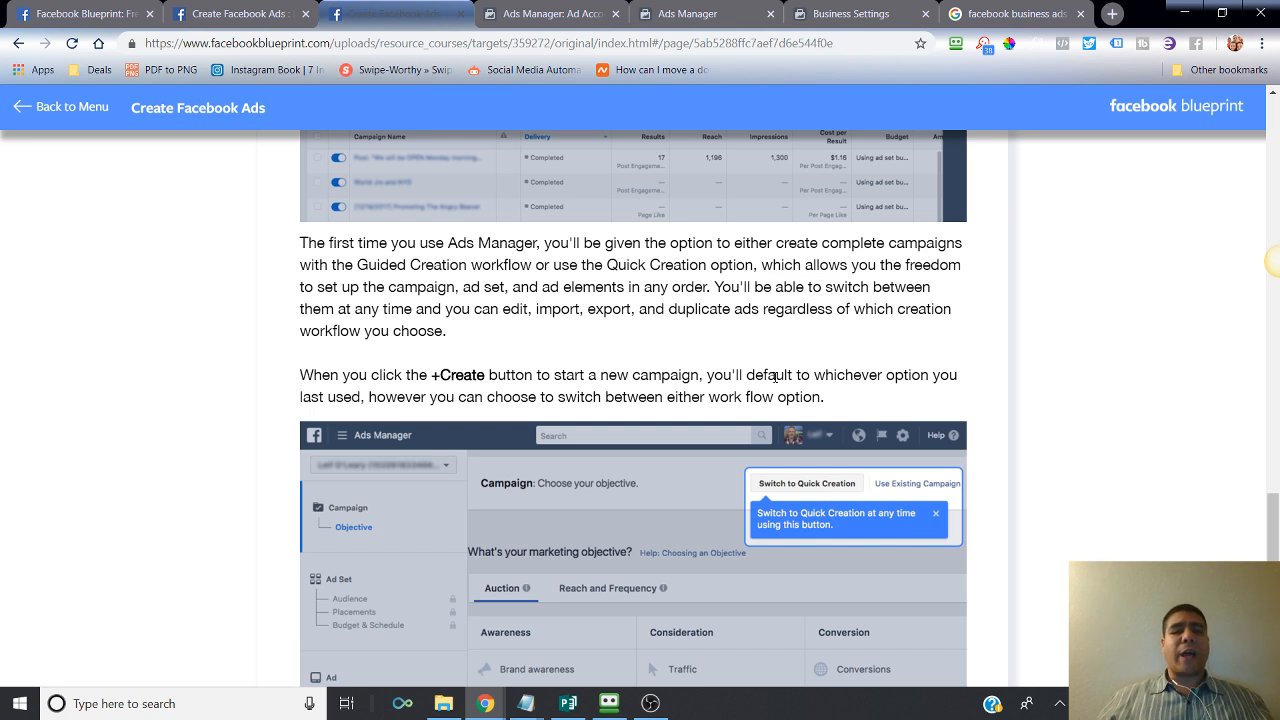
mouse_move(544, 352)
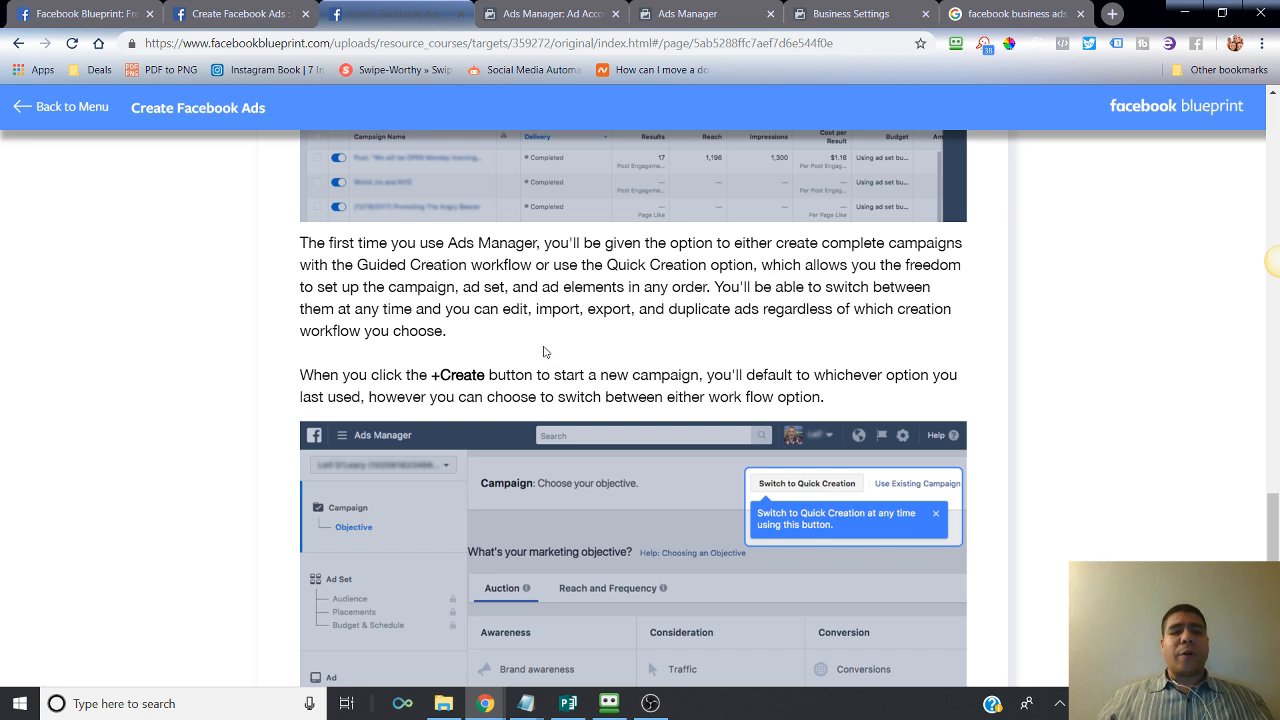
scroll("down", 3)
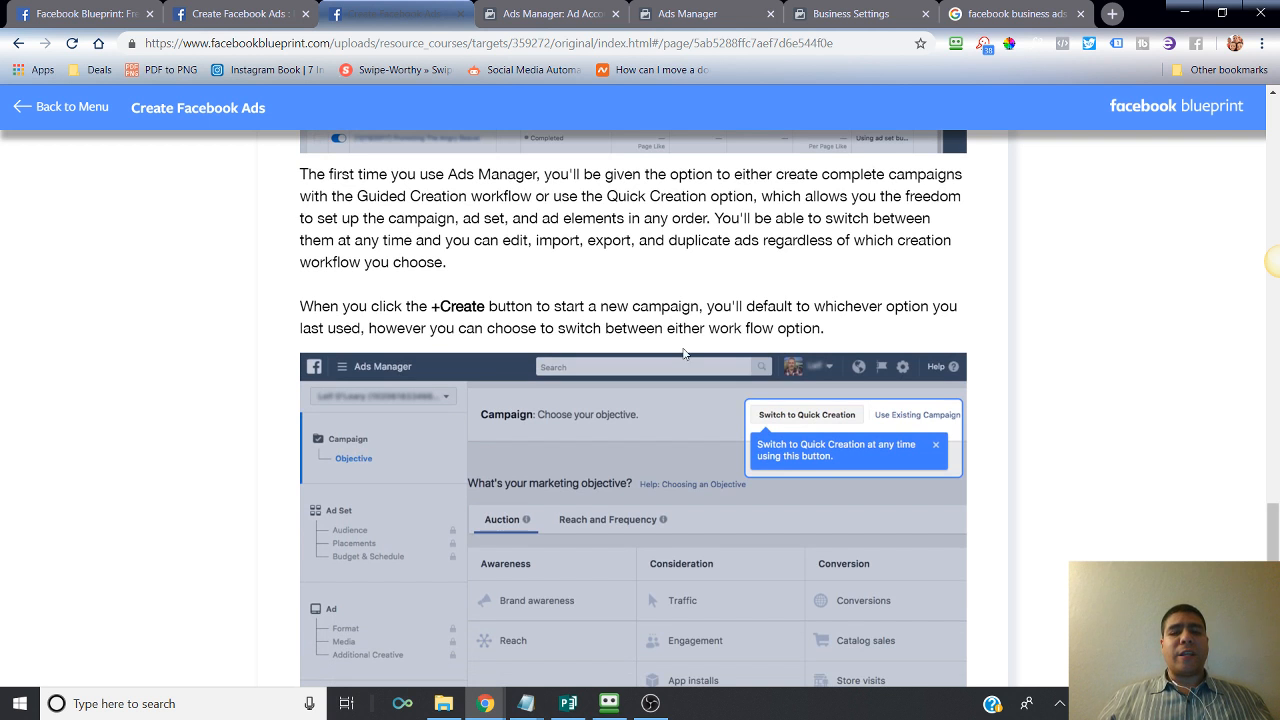
mouse_move(810, 414)
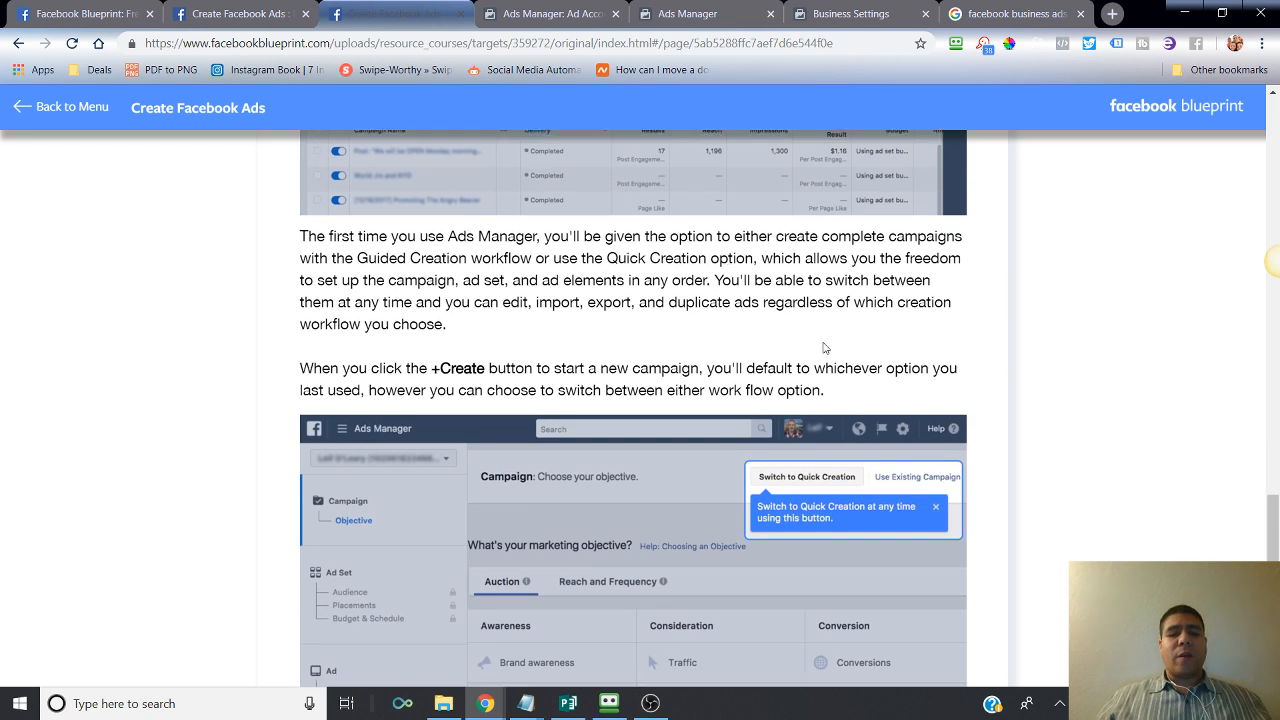
scroll("down", 3)
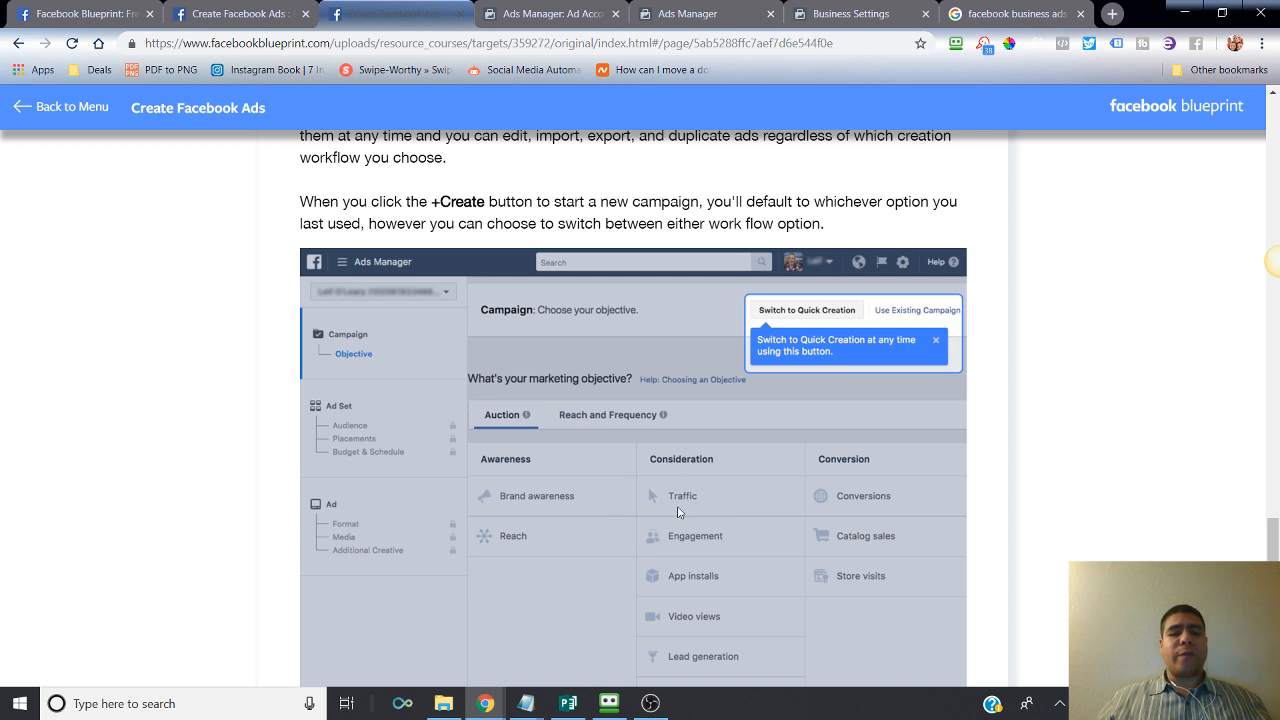
scroll("down", 3)
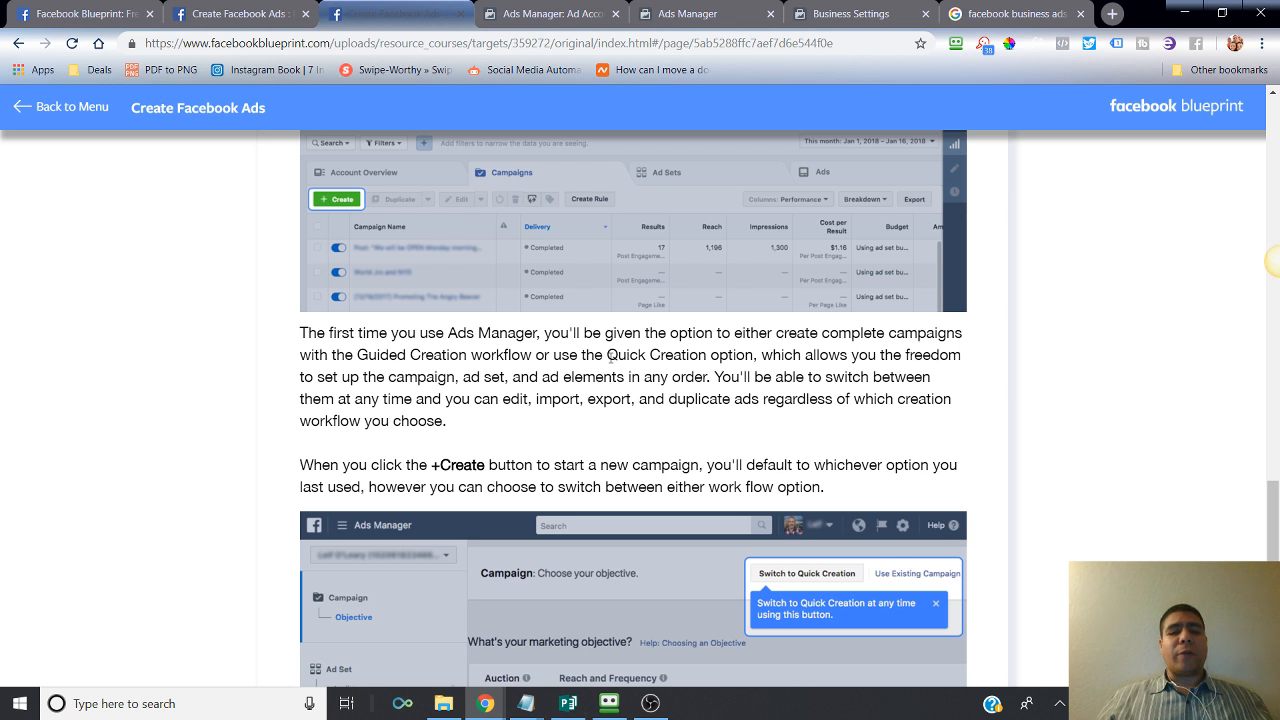
Highlight the Quick Creation workflow sentence and switch to OBS to stop recording.
left_click_drag(608, 354, 690, 376)
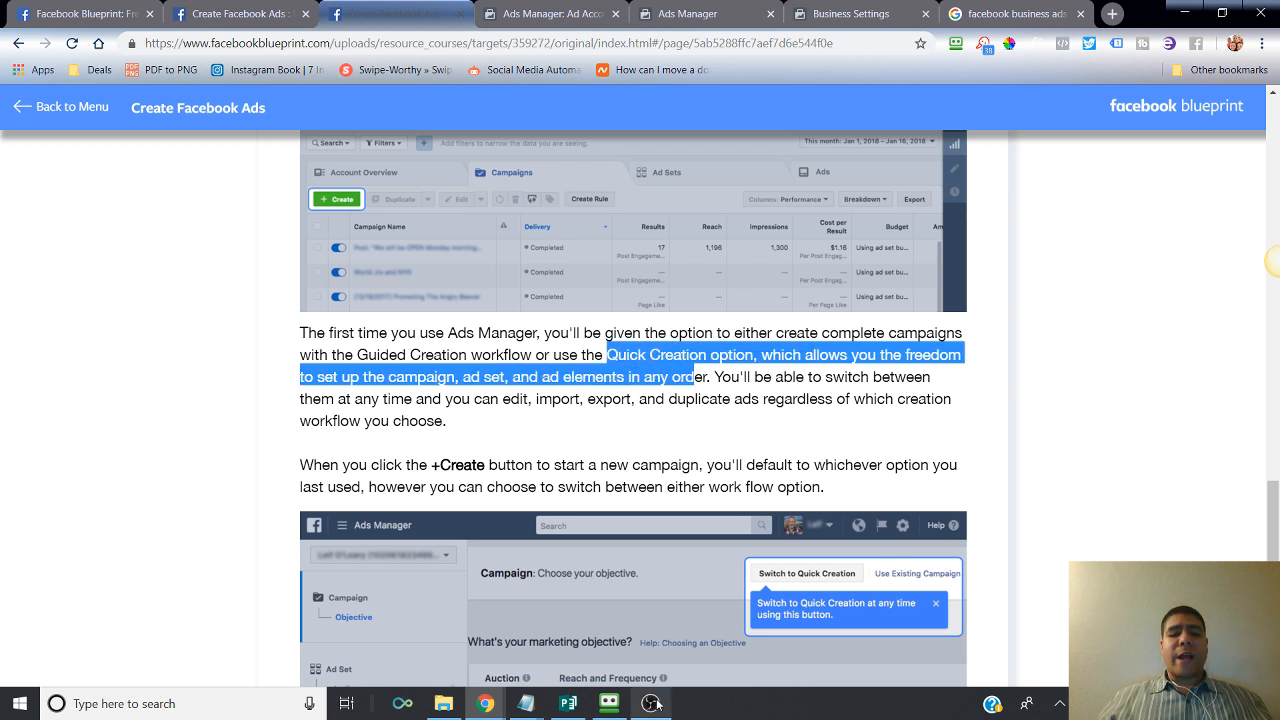
mouse_move(648, 704)
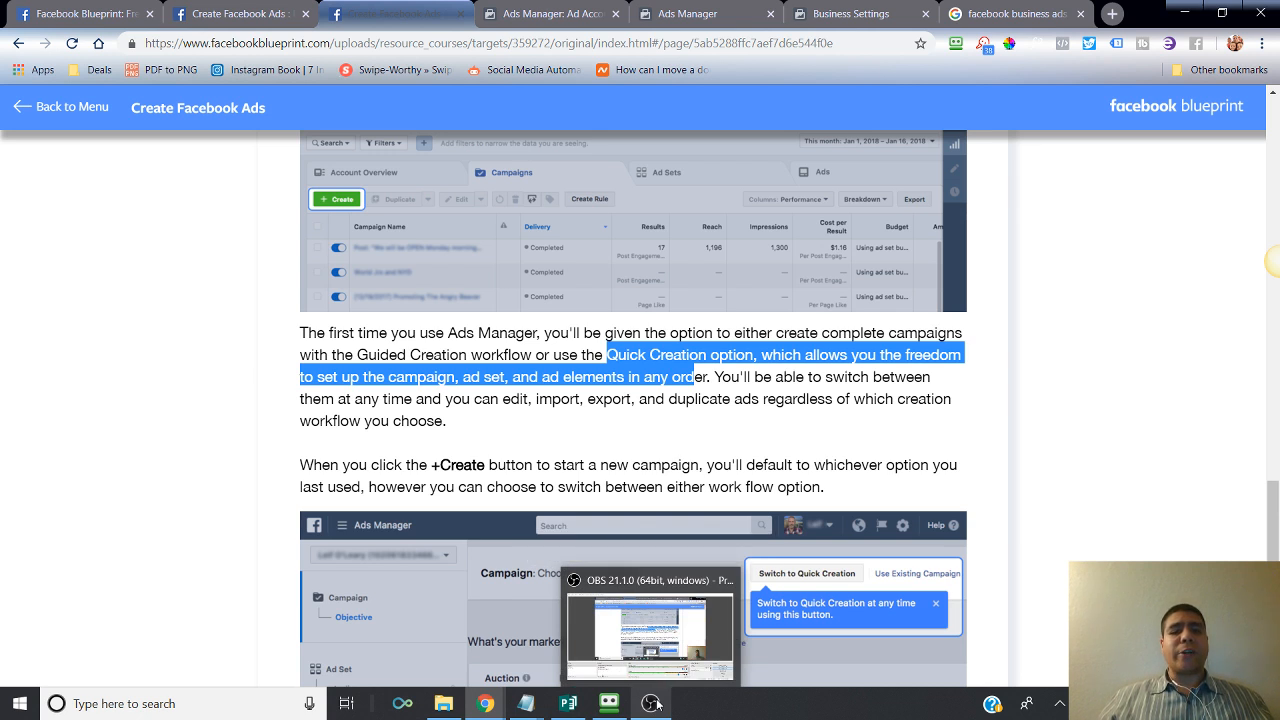
left_click(648, 704)
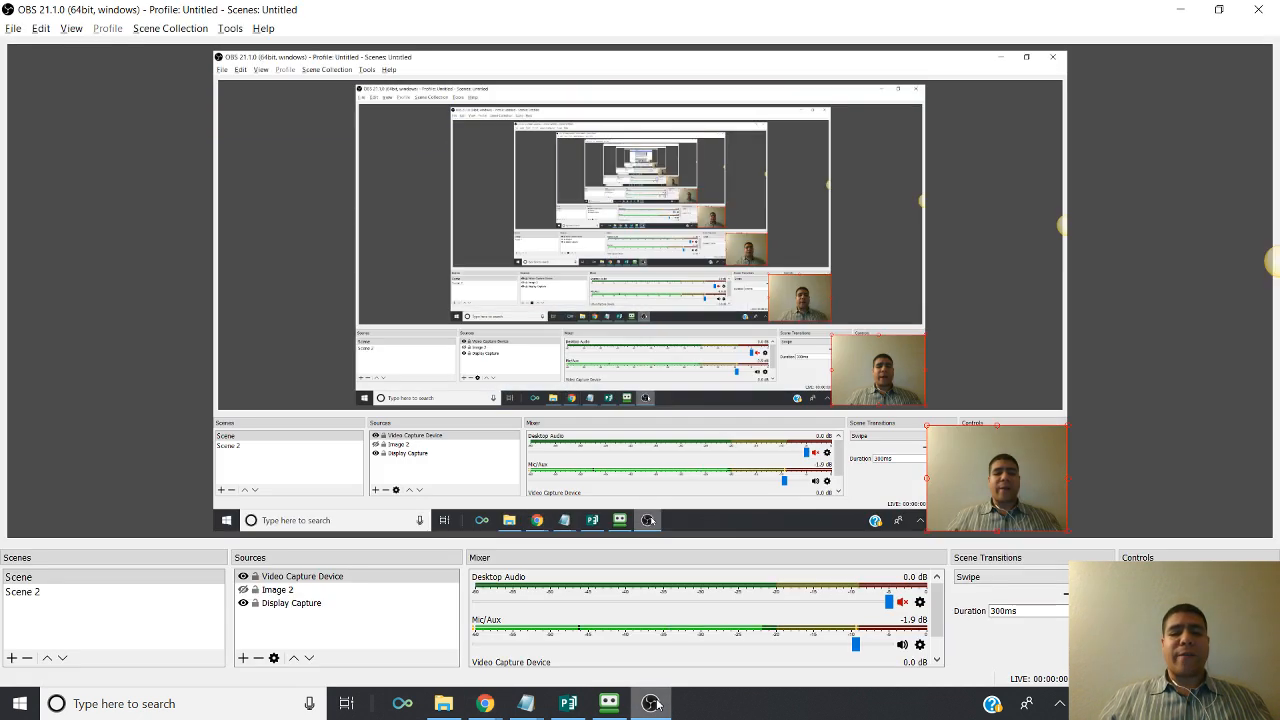